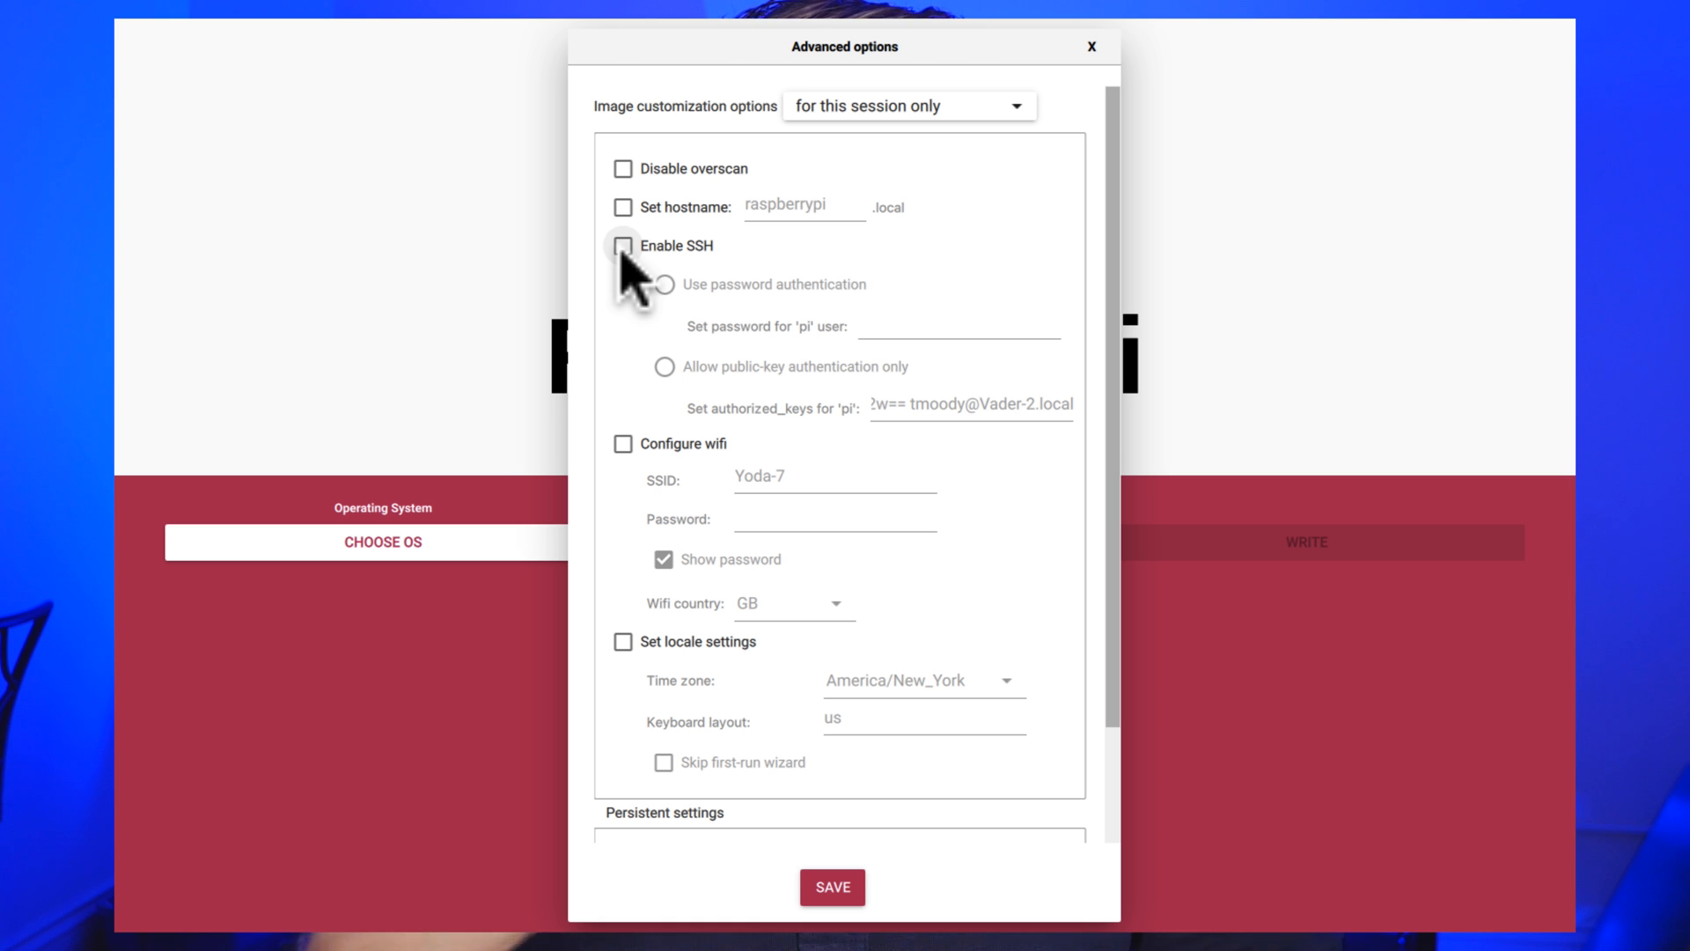
Download Raspberry Pi Imager for macOS from the raspberrypi.com software page
click(621, 207)
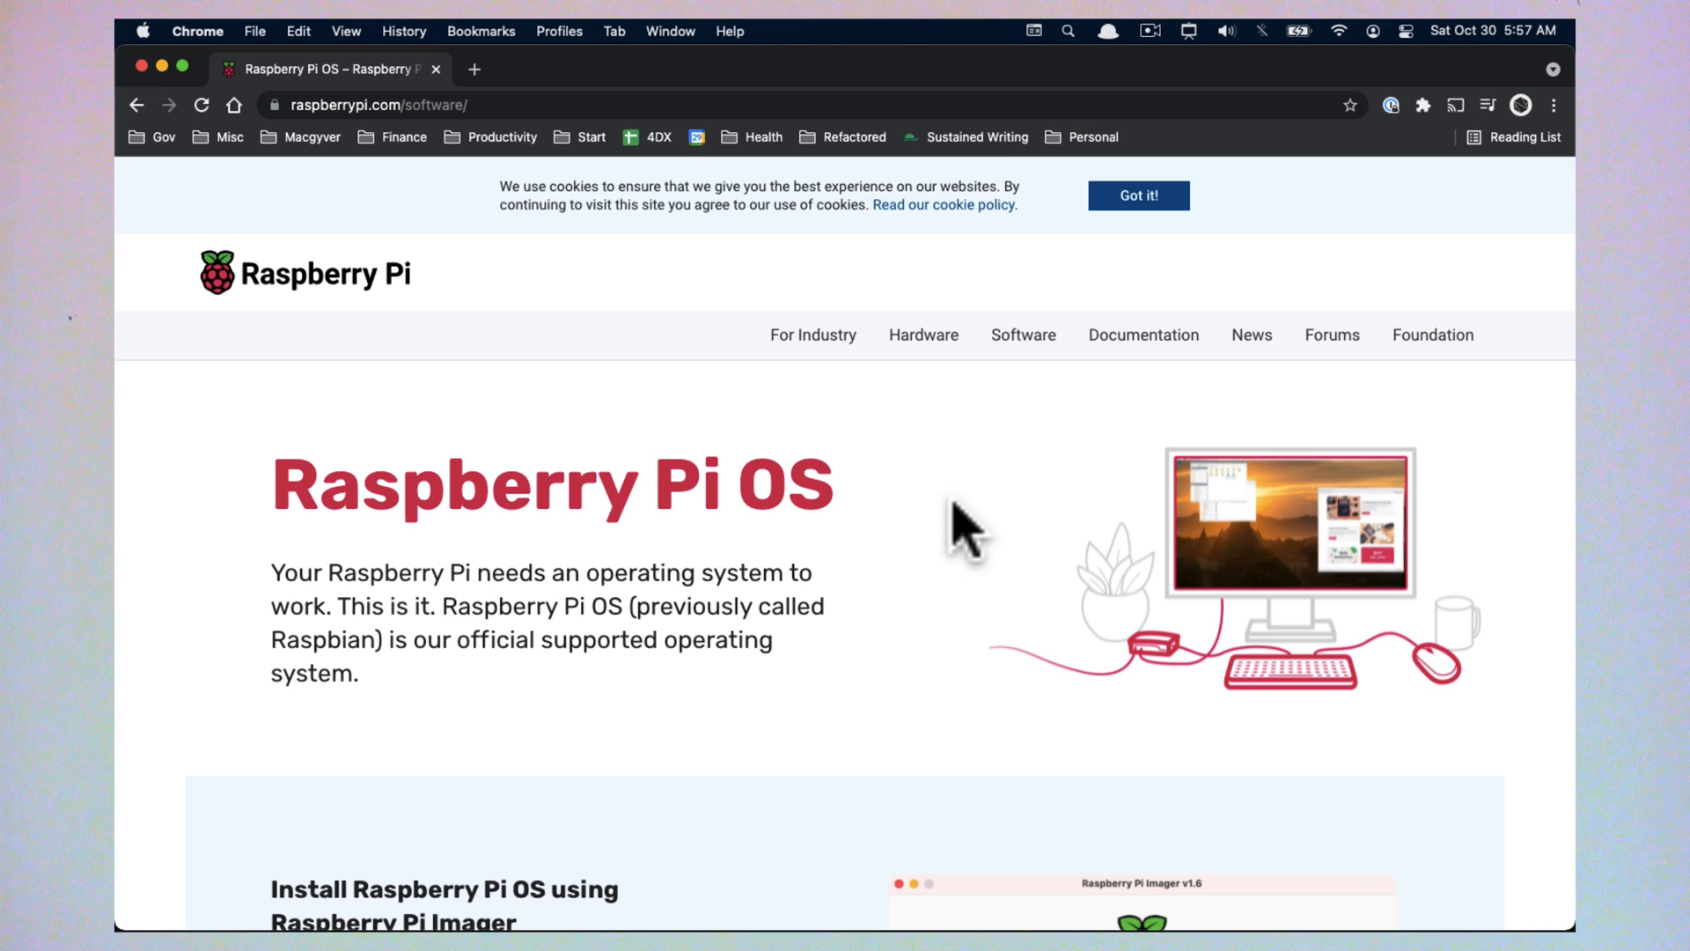
scroll(down, 3)
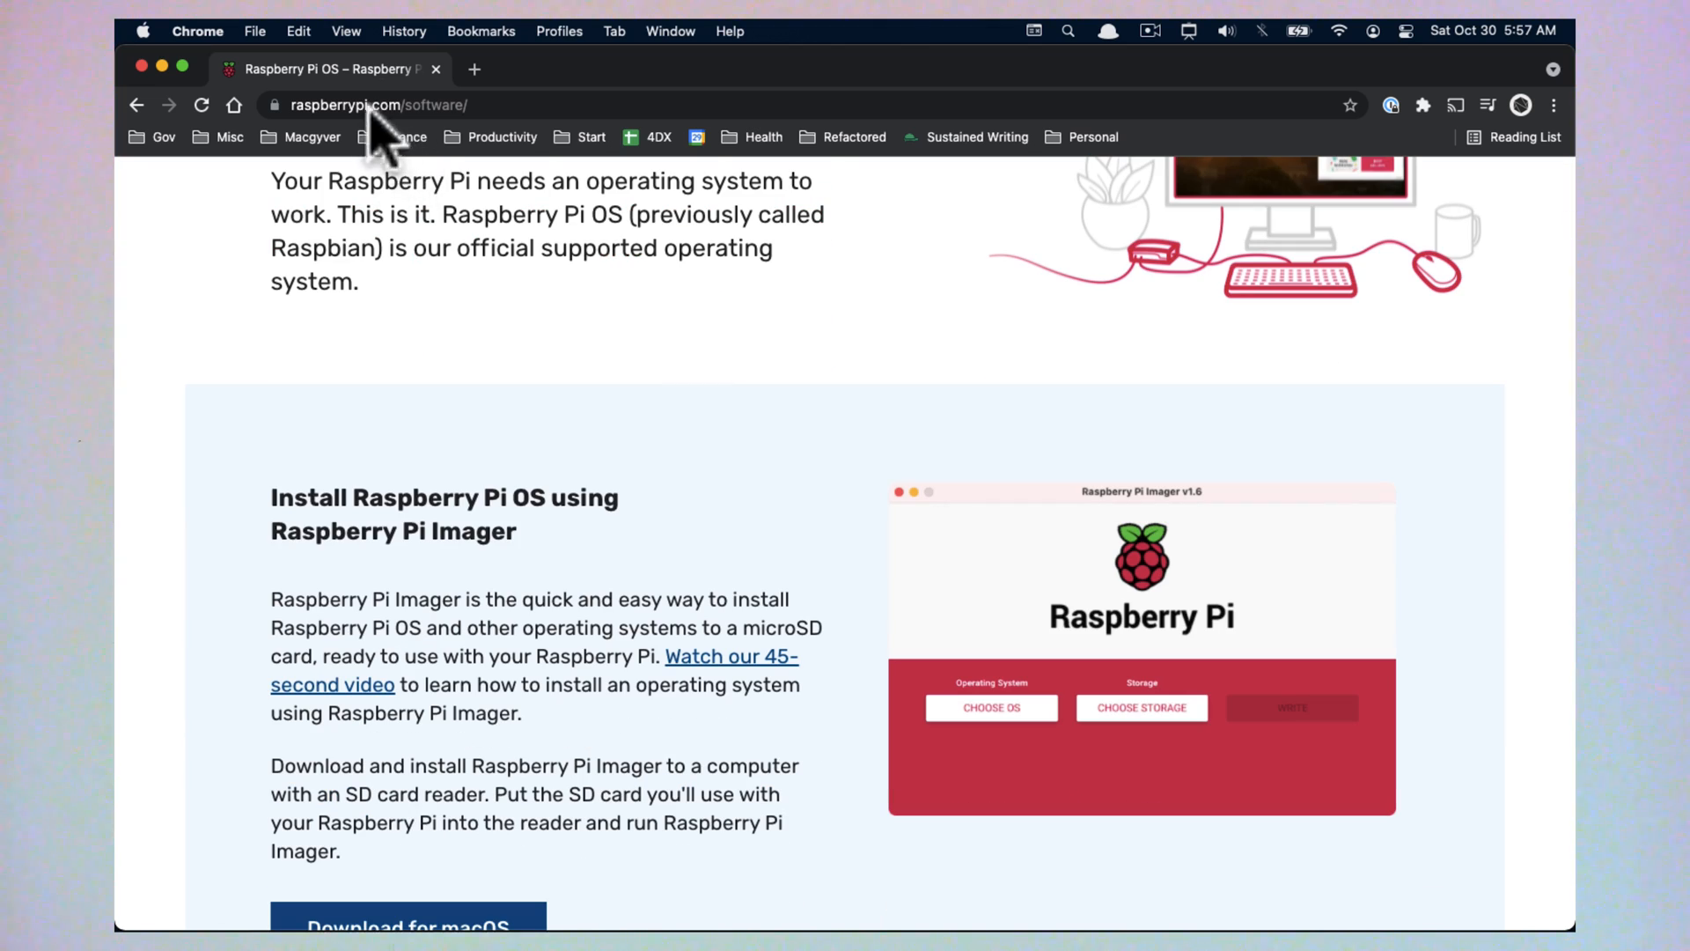
mouse_move(523, 183)
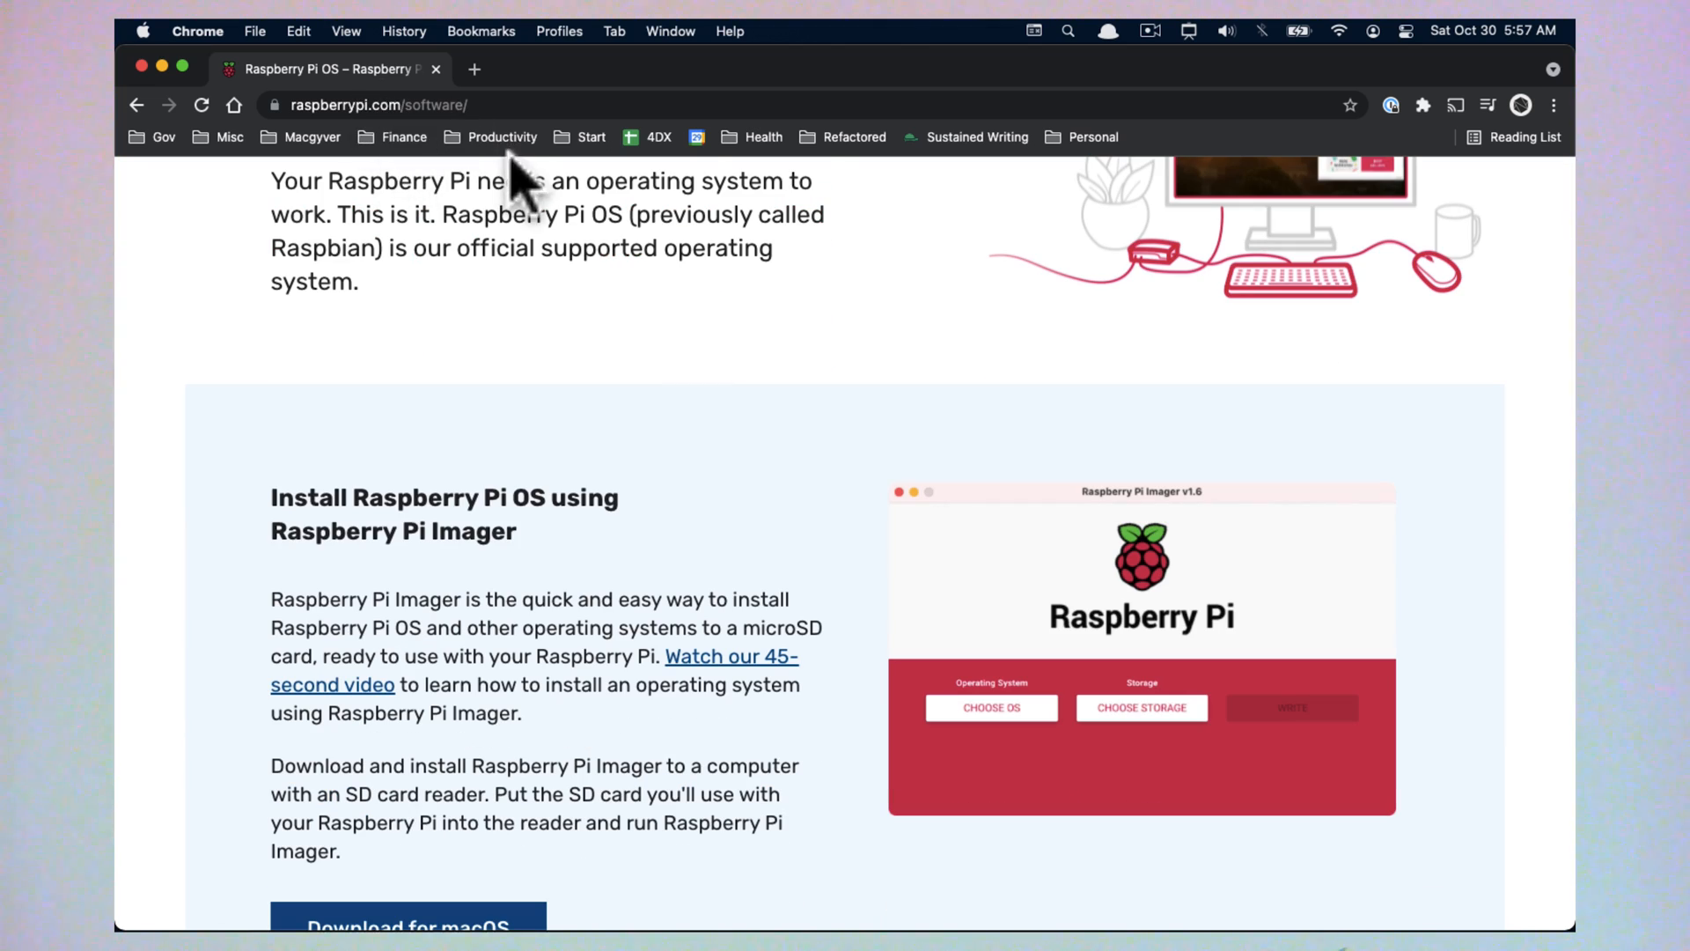
scroll(down, 3)
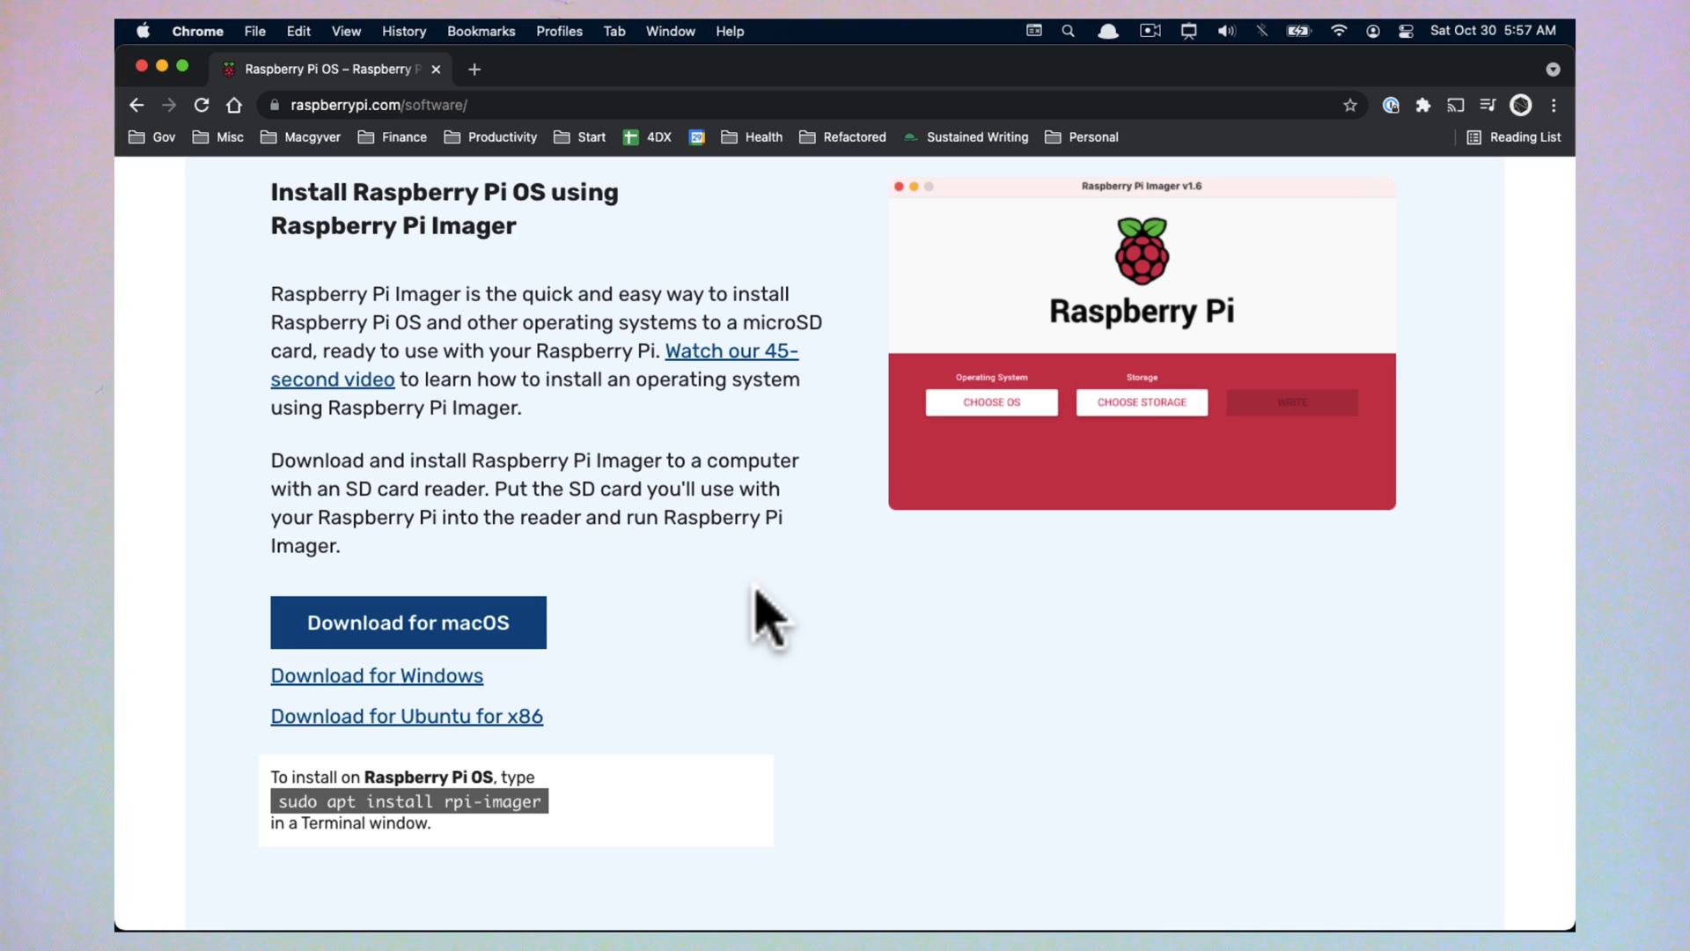
click(407, 621)
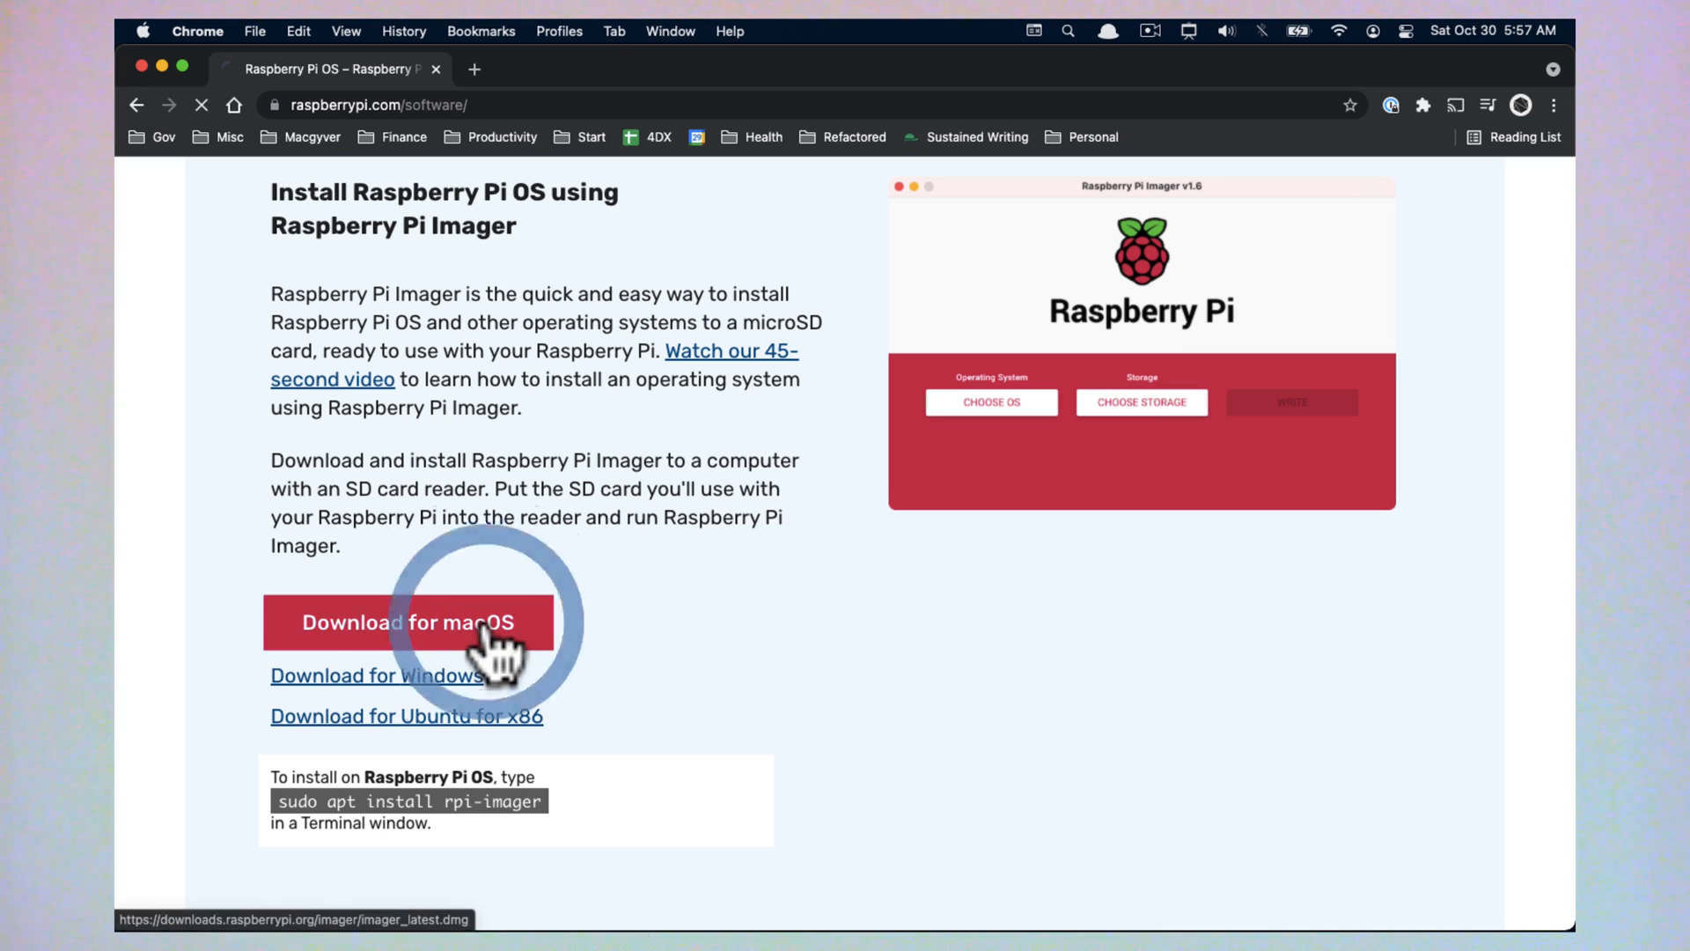
click(406, 623)
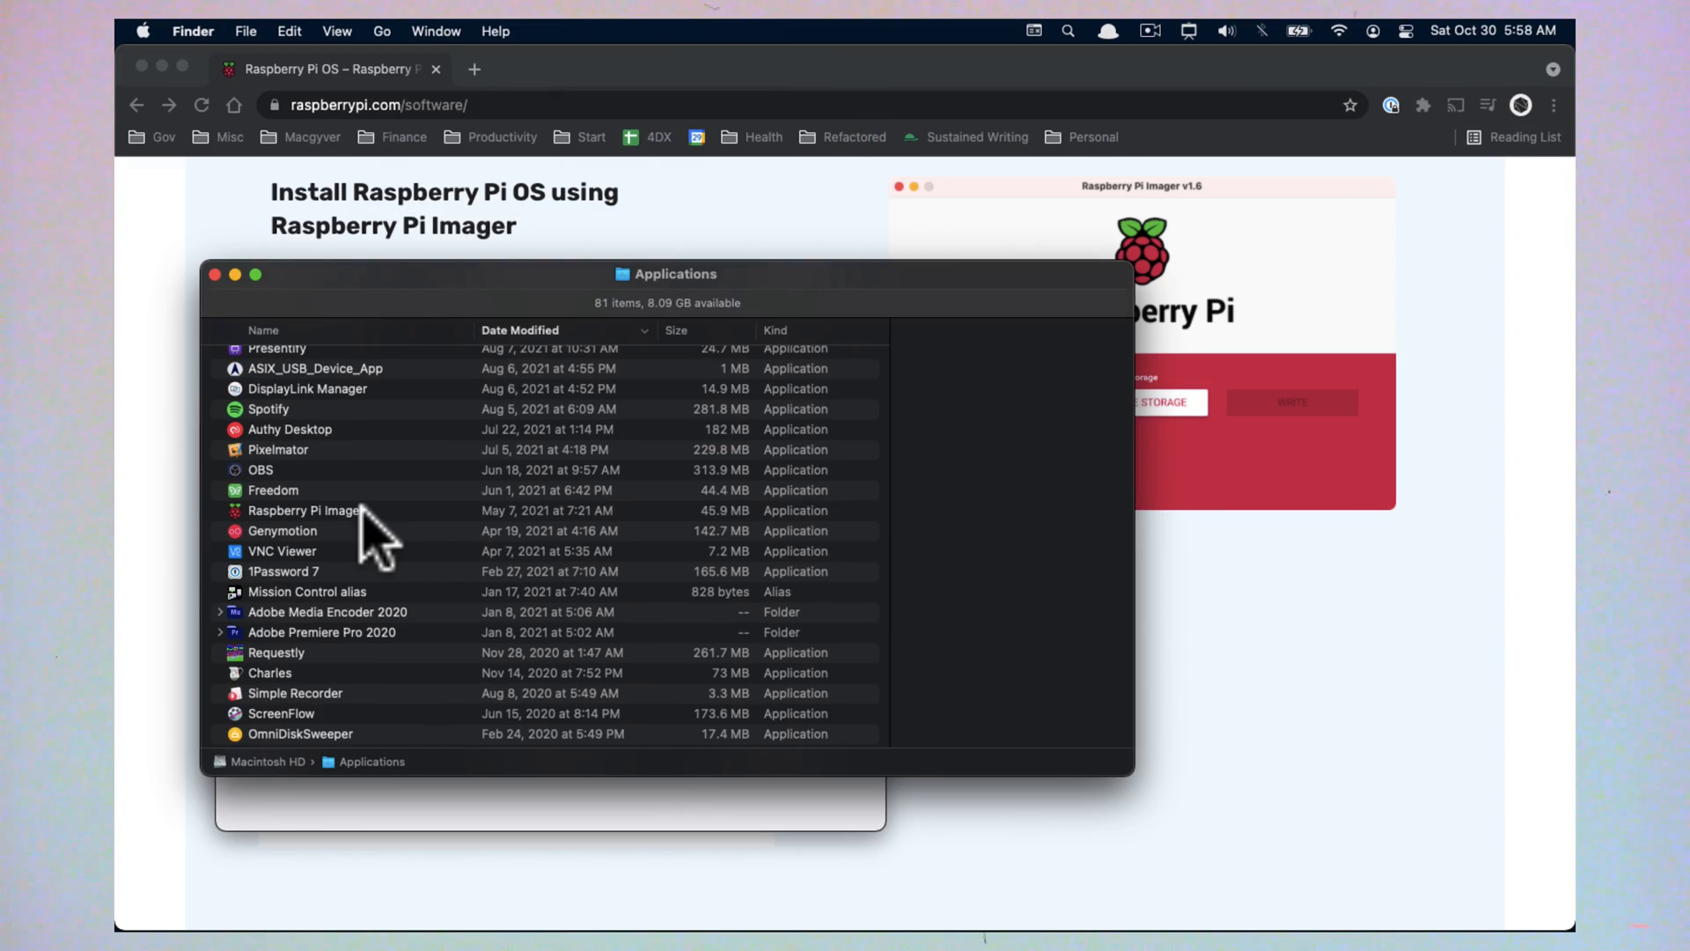
Launch Raspberry Pi Imager from Finder's Applications folder
click(304, 511)
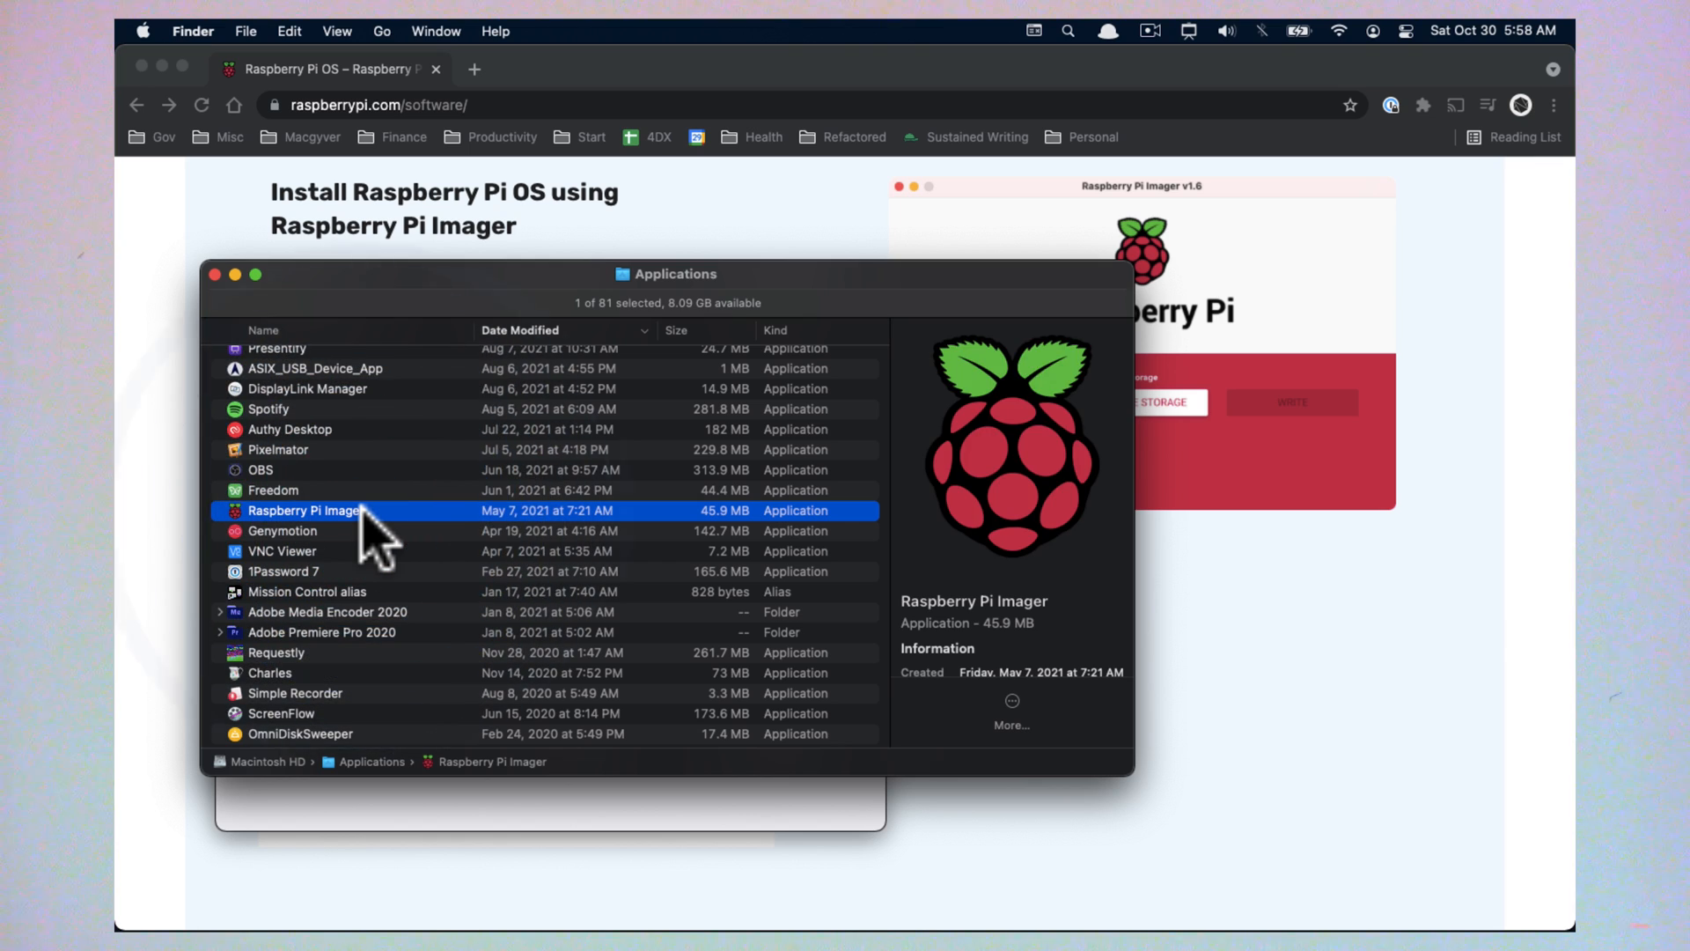
double_click(307, 511)
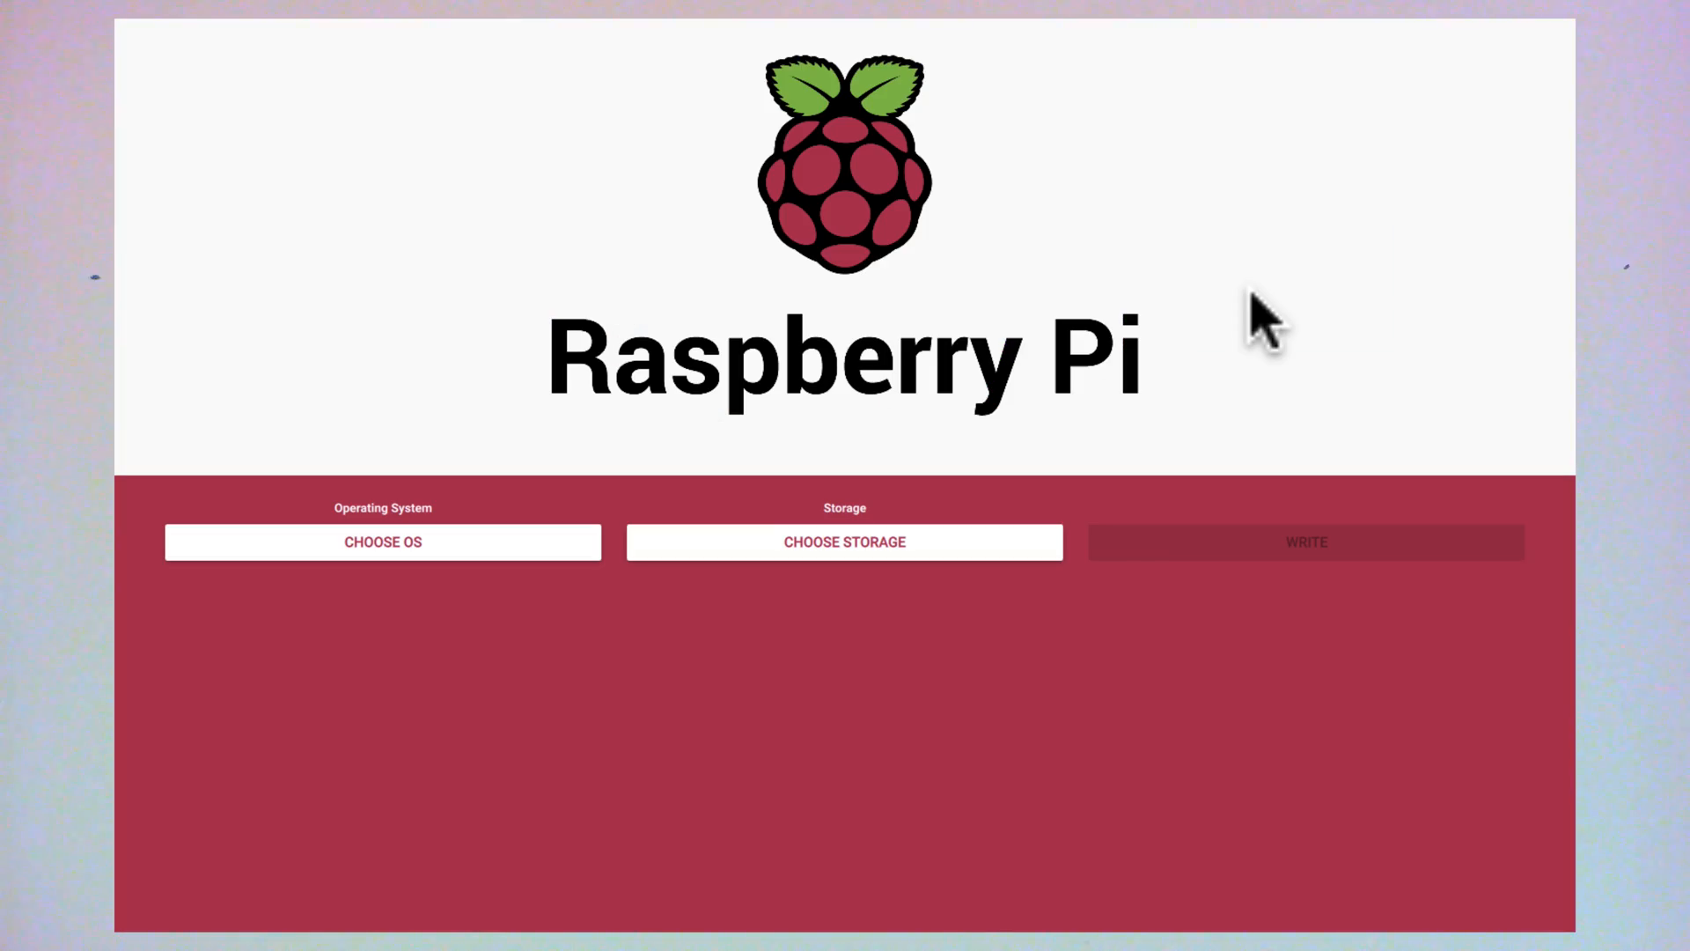
Bring up the Advanced options dialog with Ctrl+Shift+X
key(ctrl+shift+x)
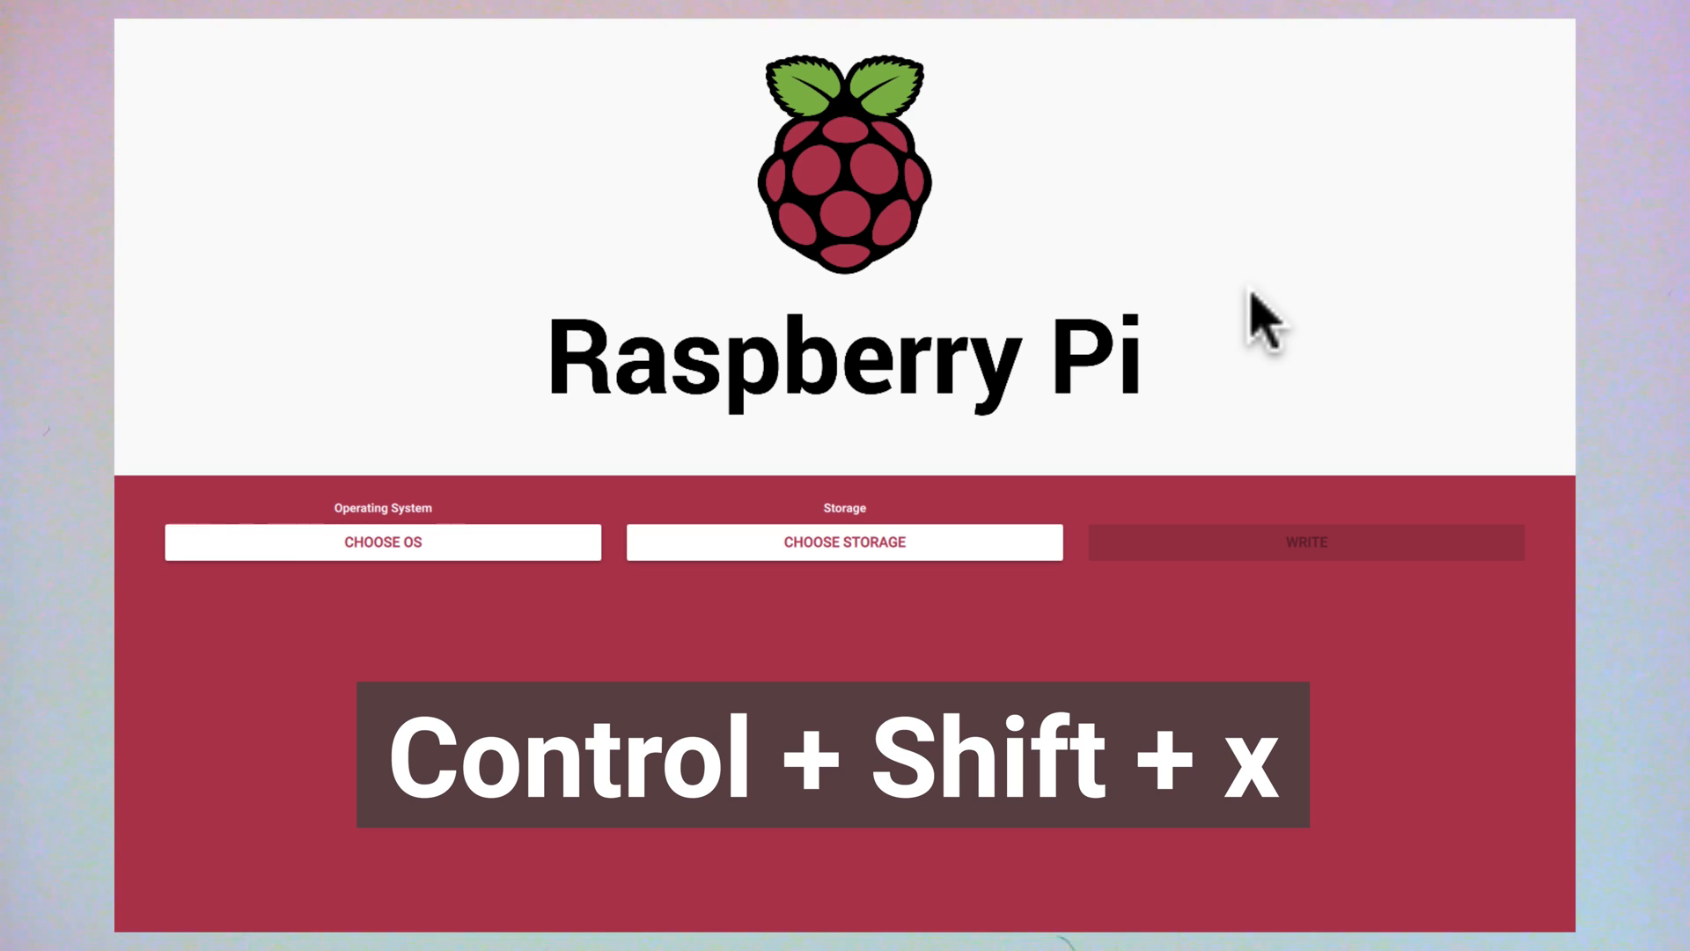
key(ctrl+shift+x)
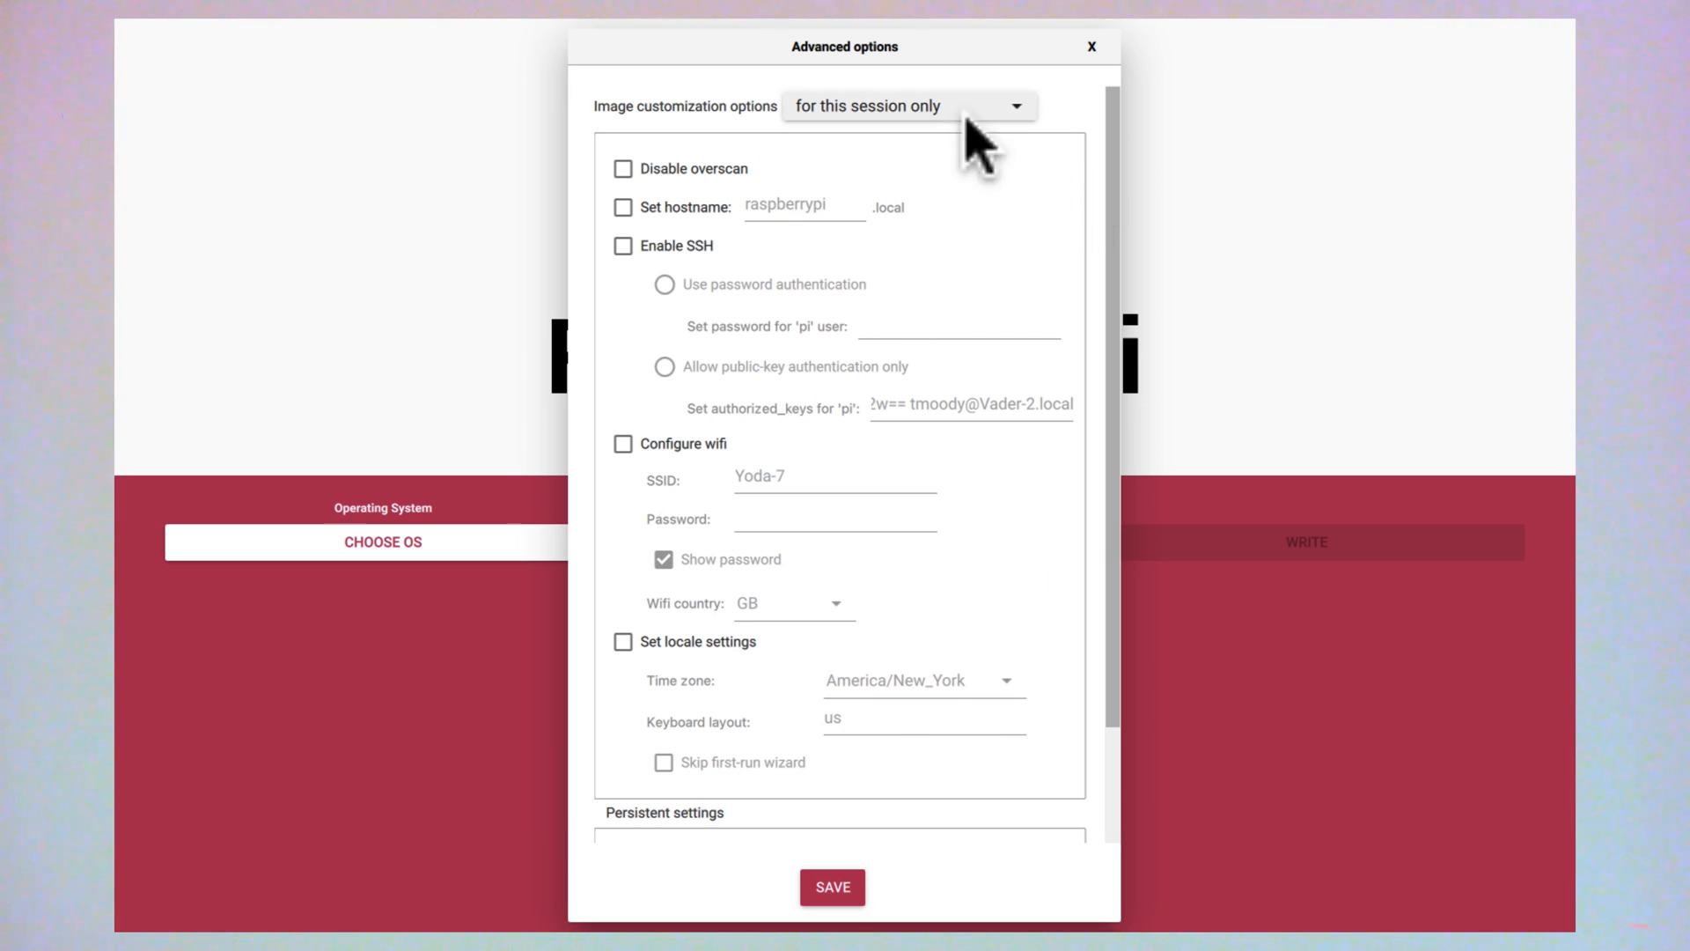
mouse_move(1056, 237)
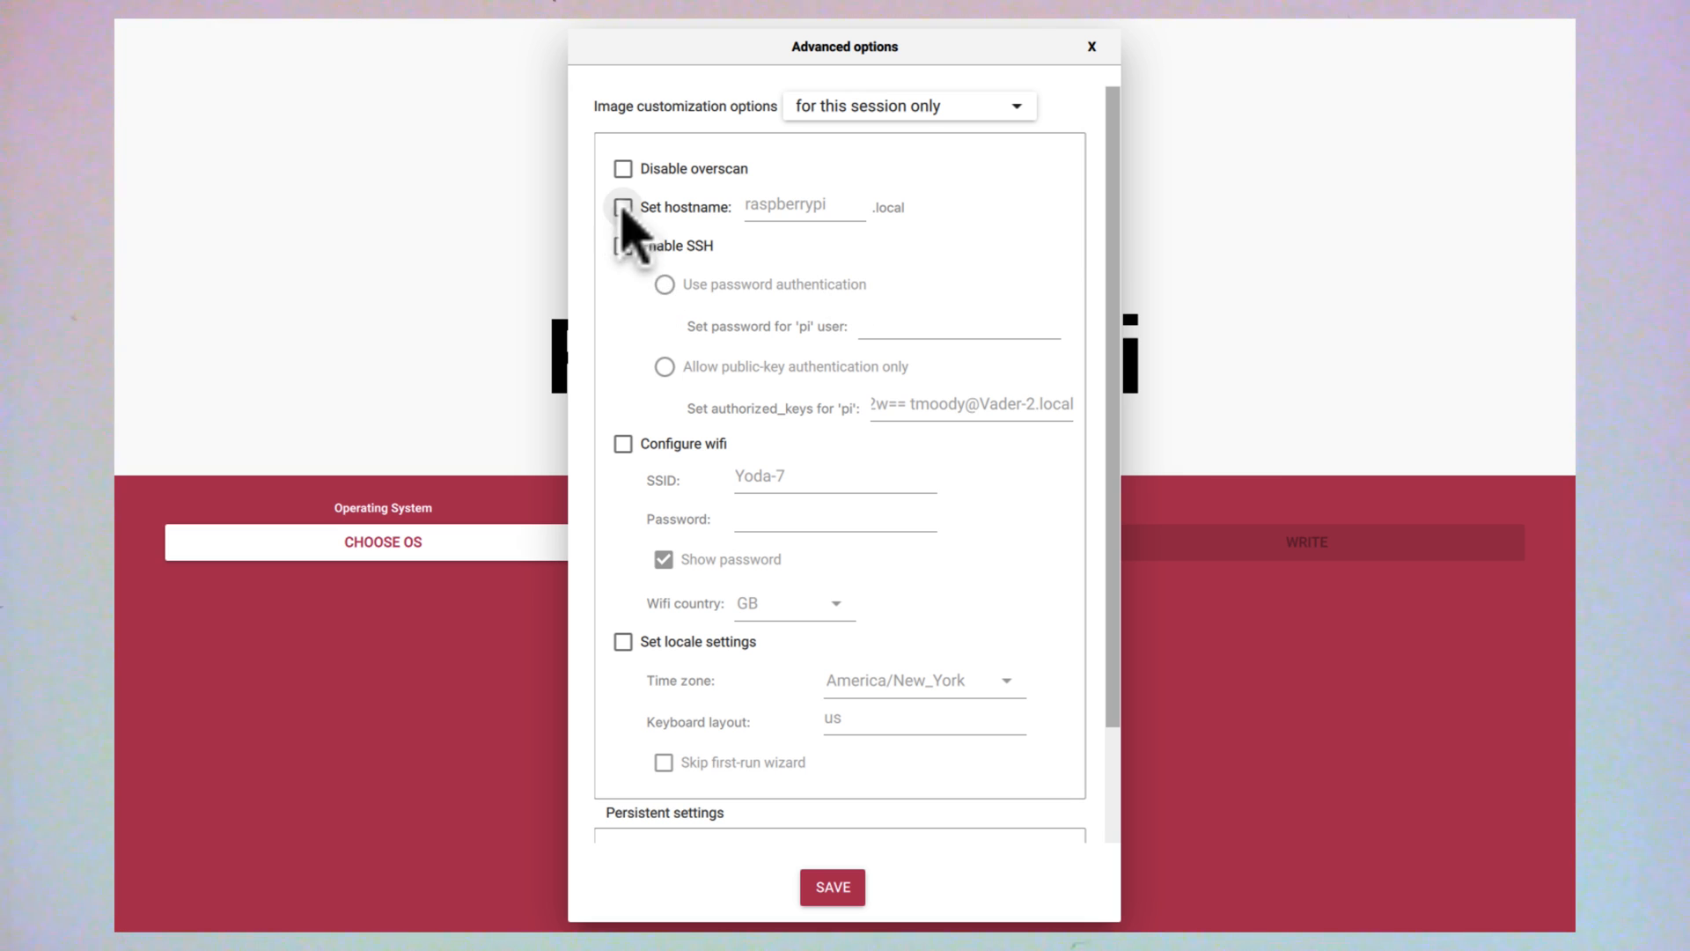
Set the hostname to 'refactored' and enable SSH with password authentication
click(622, 199)
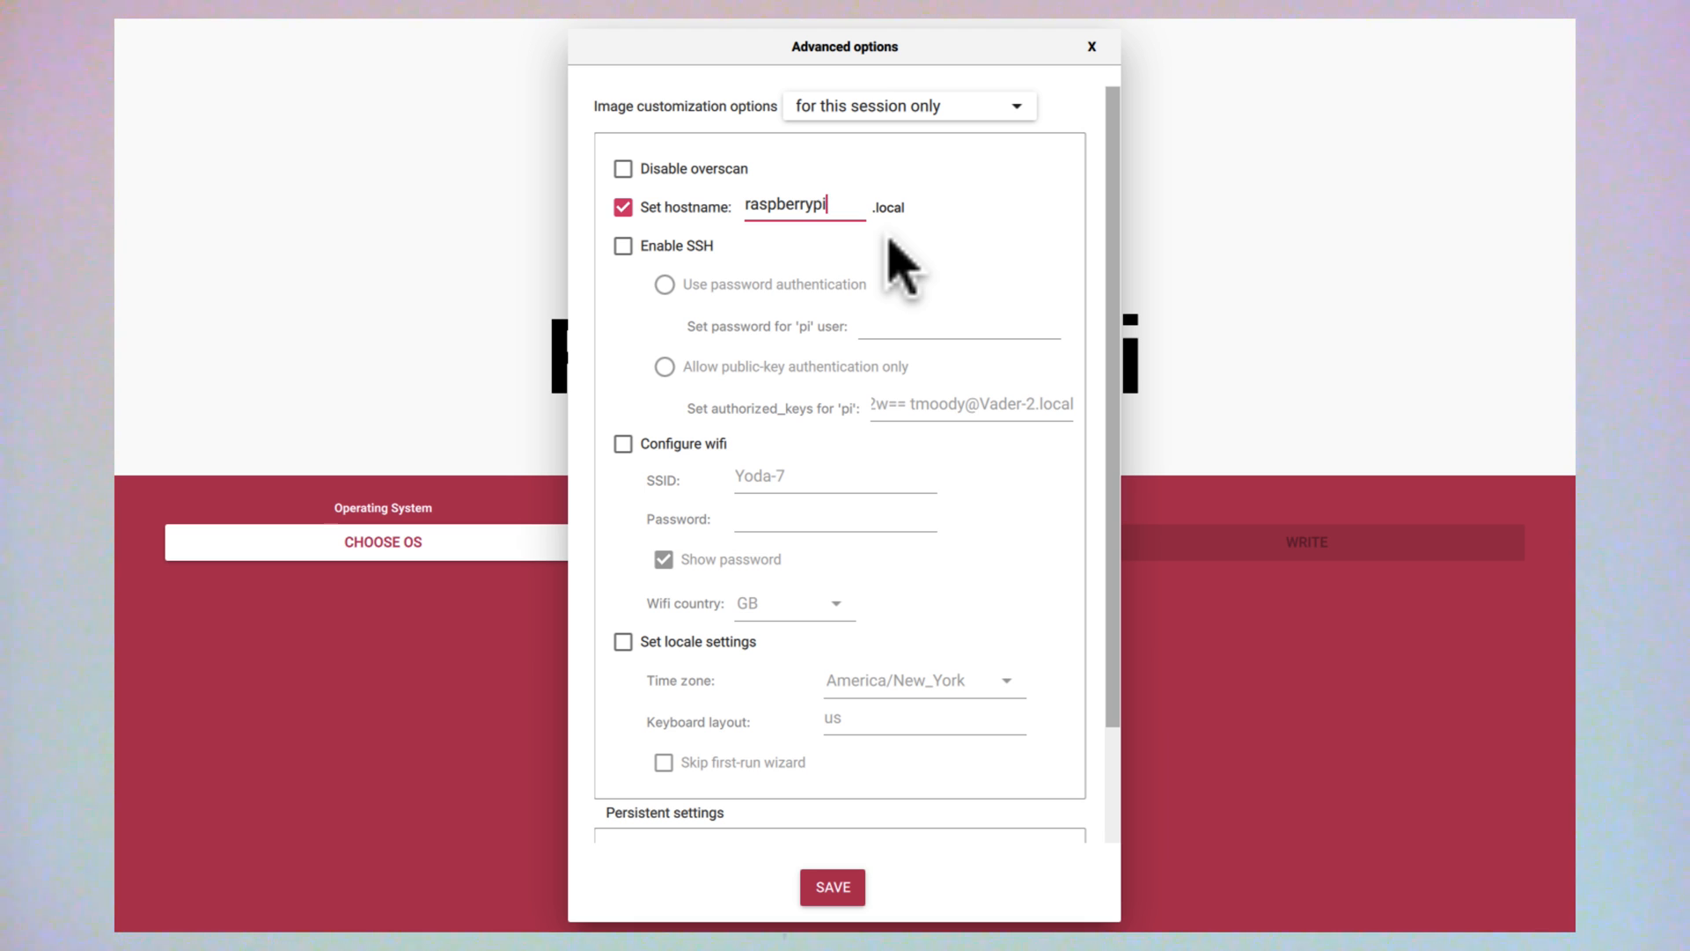
mouse_move(903, 232)
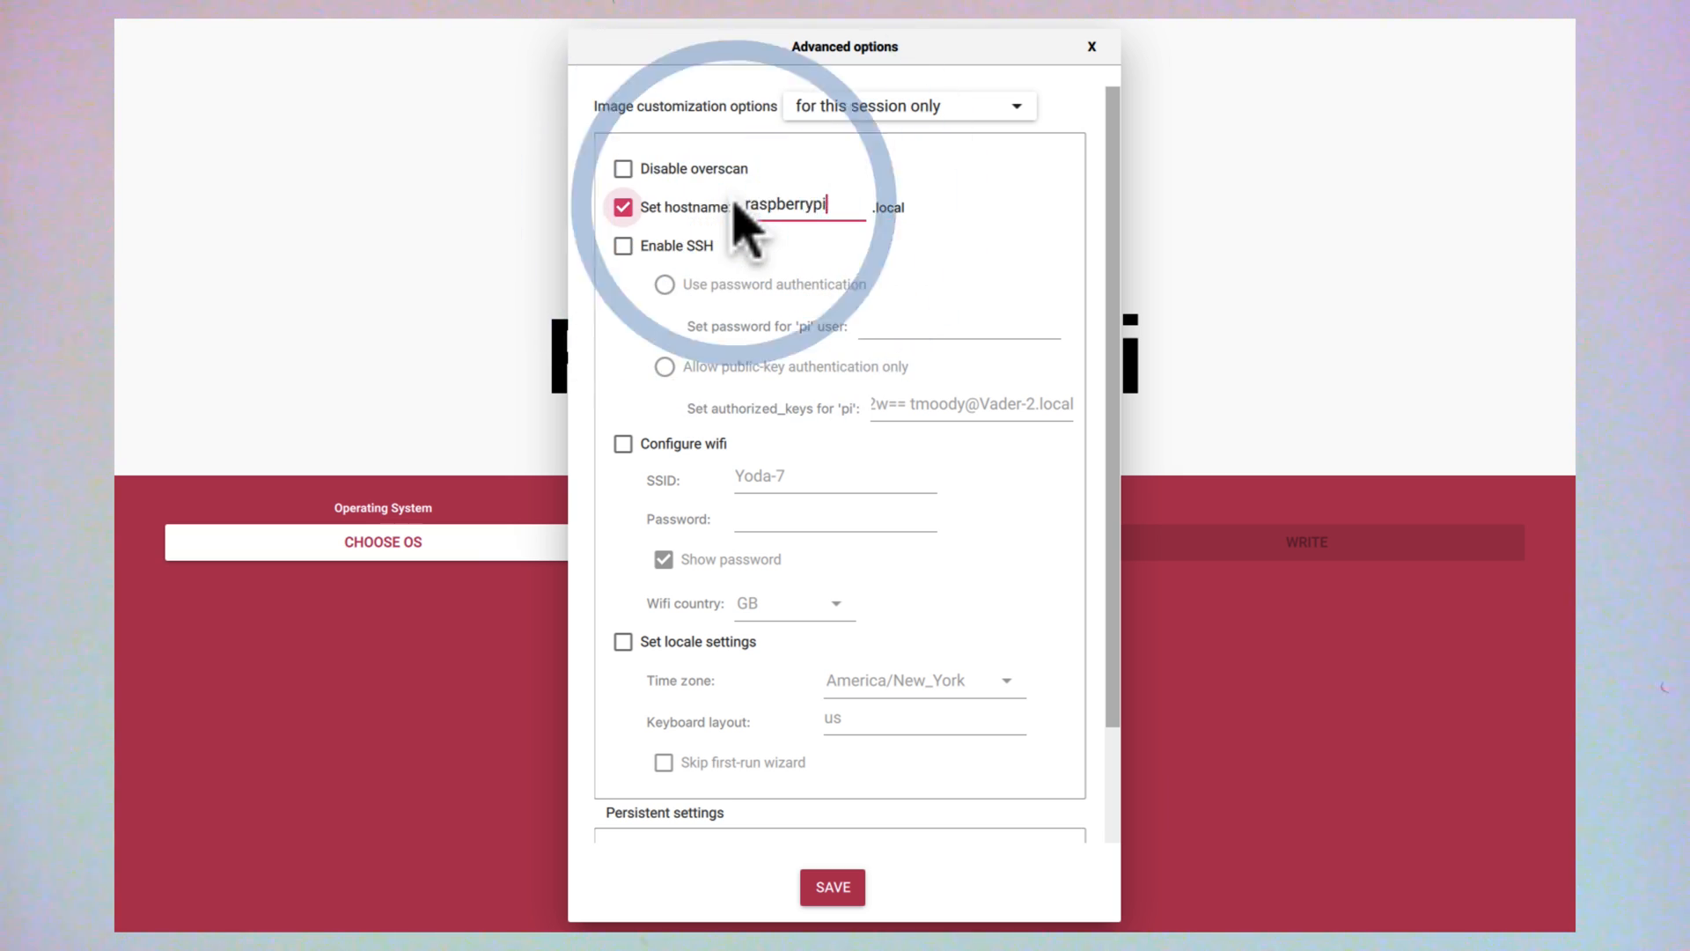
text(refactored)
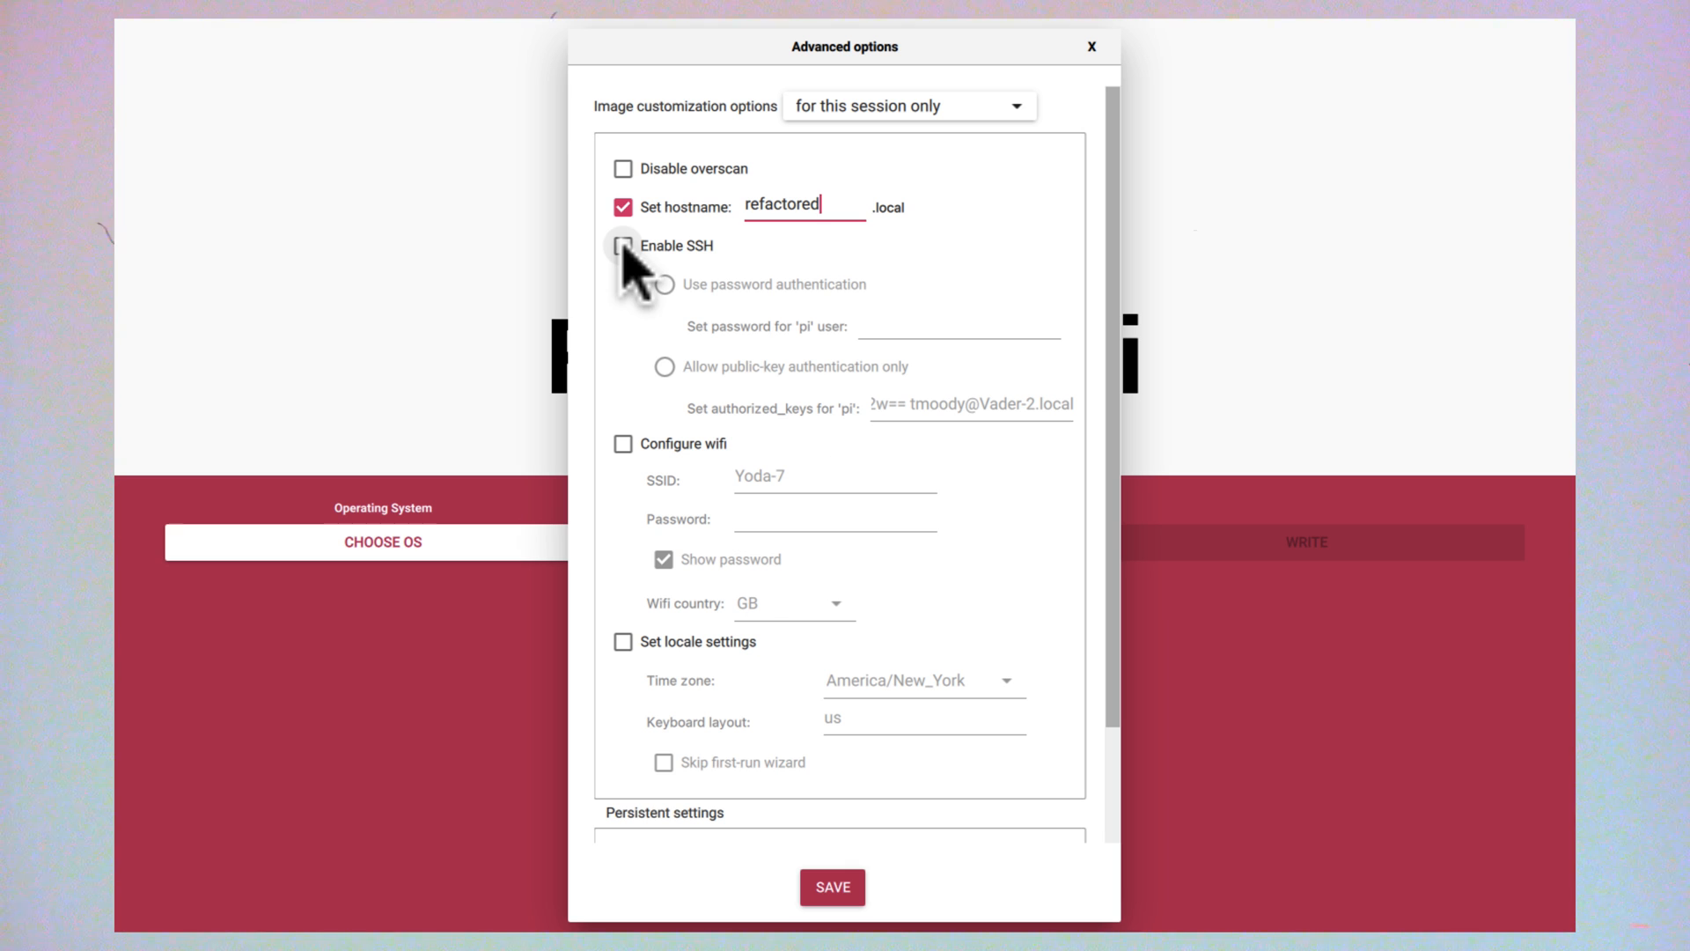
click(622, 247)
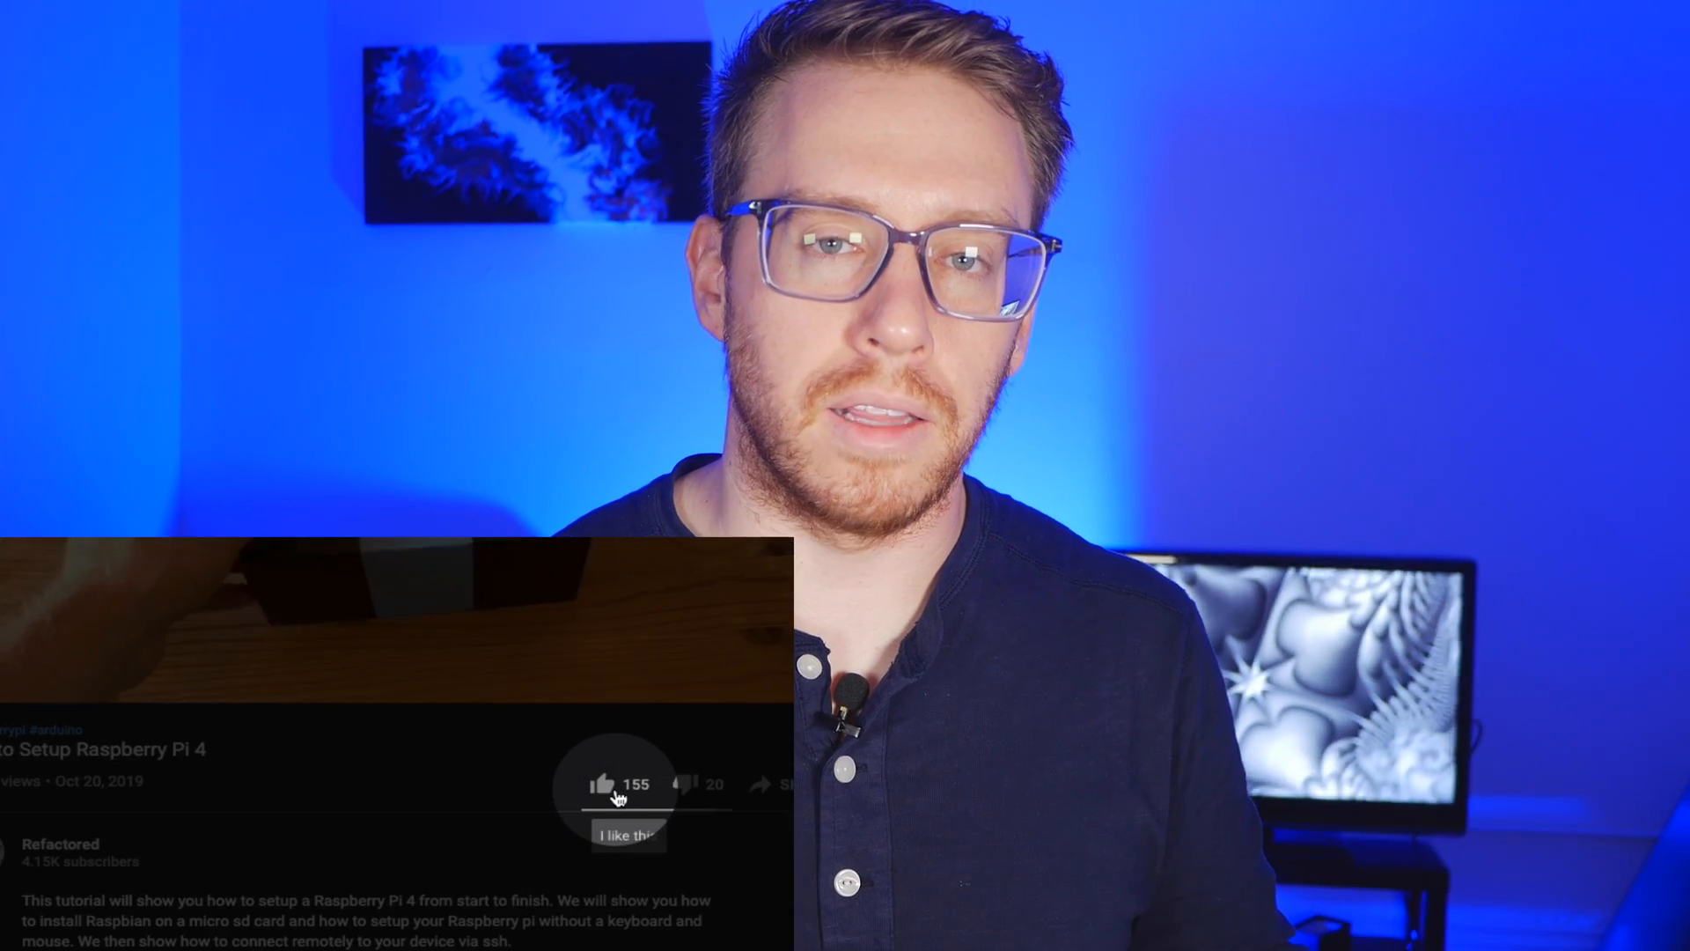
click(612, 783)
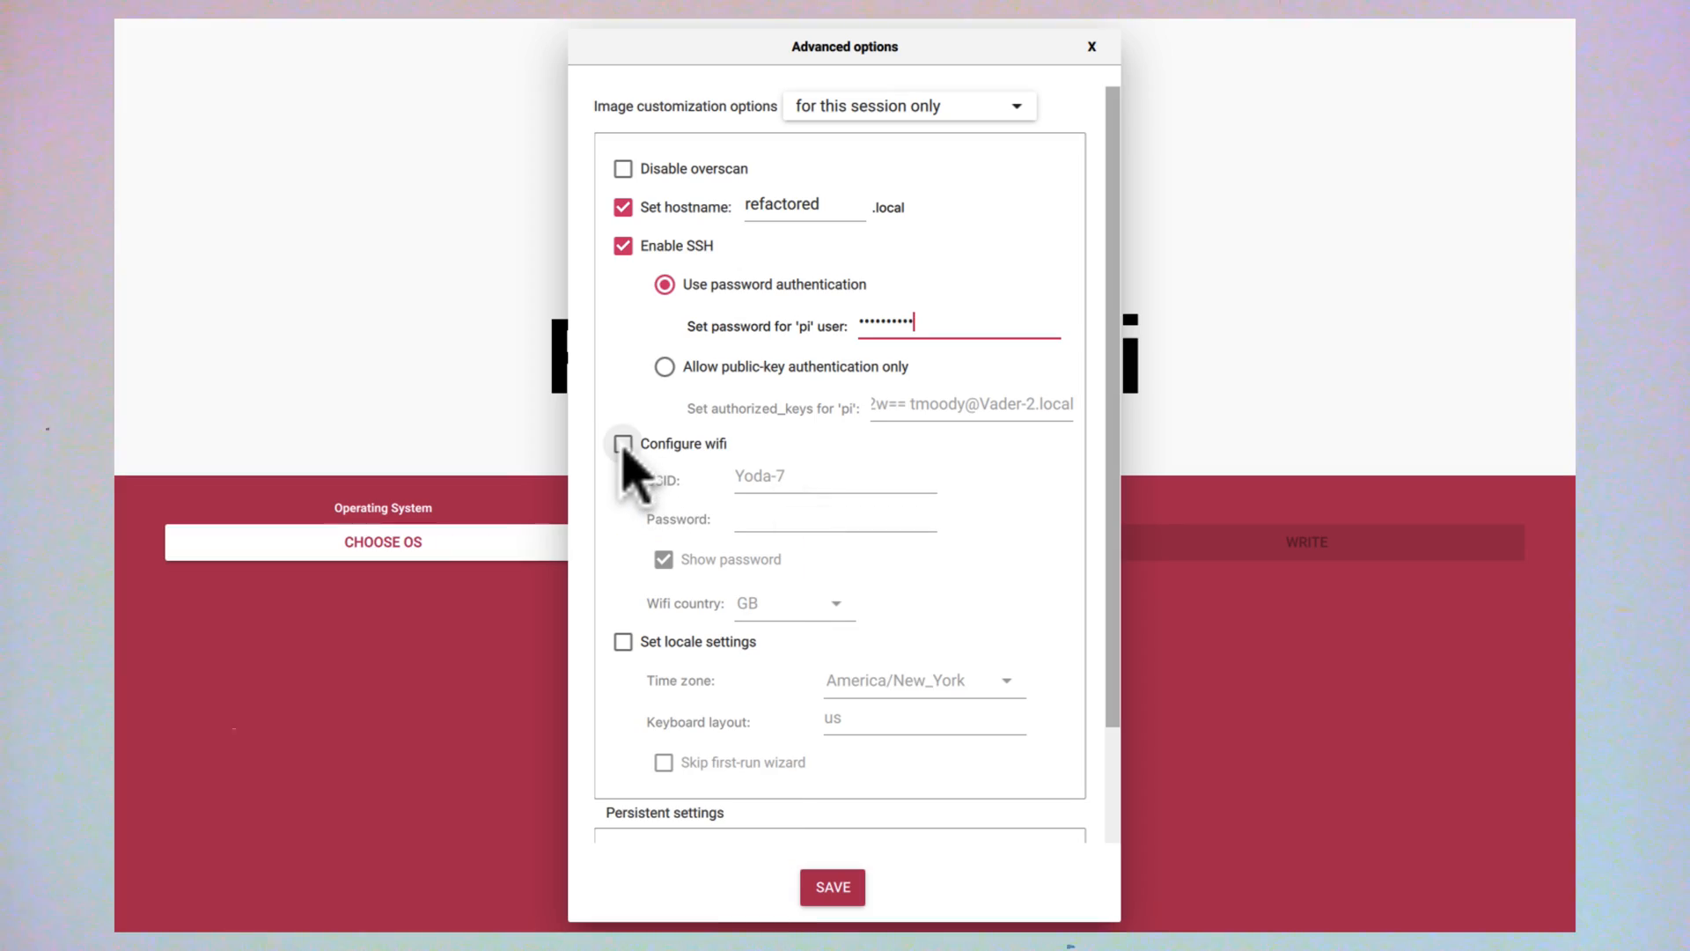
Enable Wi‑Fi for the Yoda-7 network with its password and pick US as the Wi‑Fi country
click(623, 444)
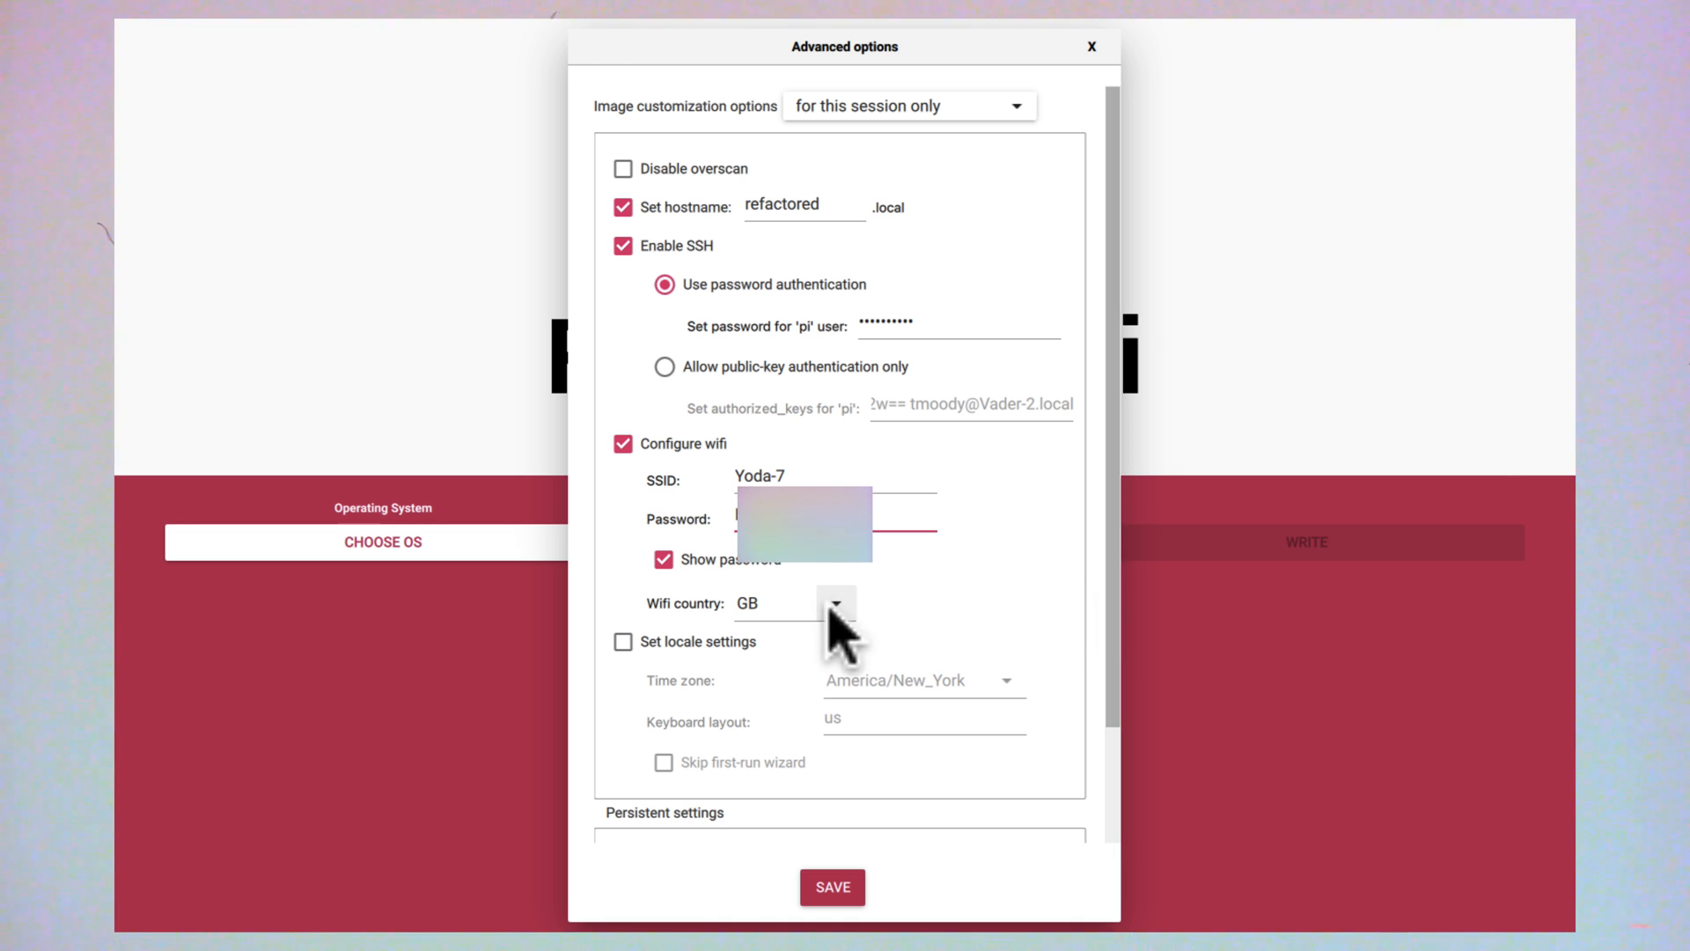
click(834, 602)
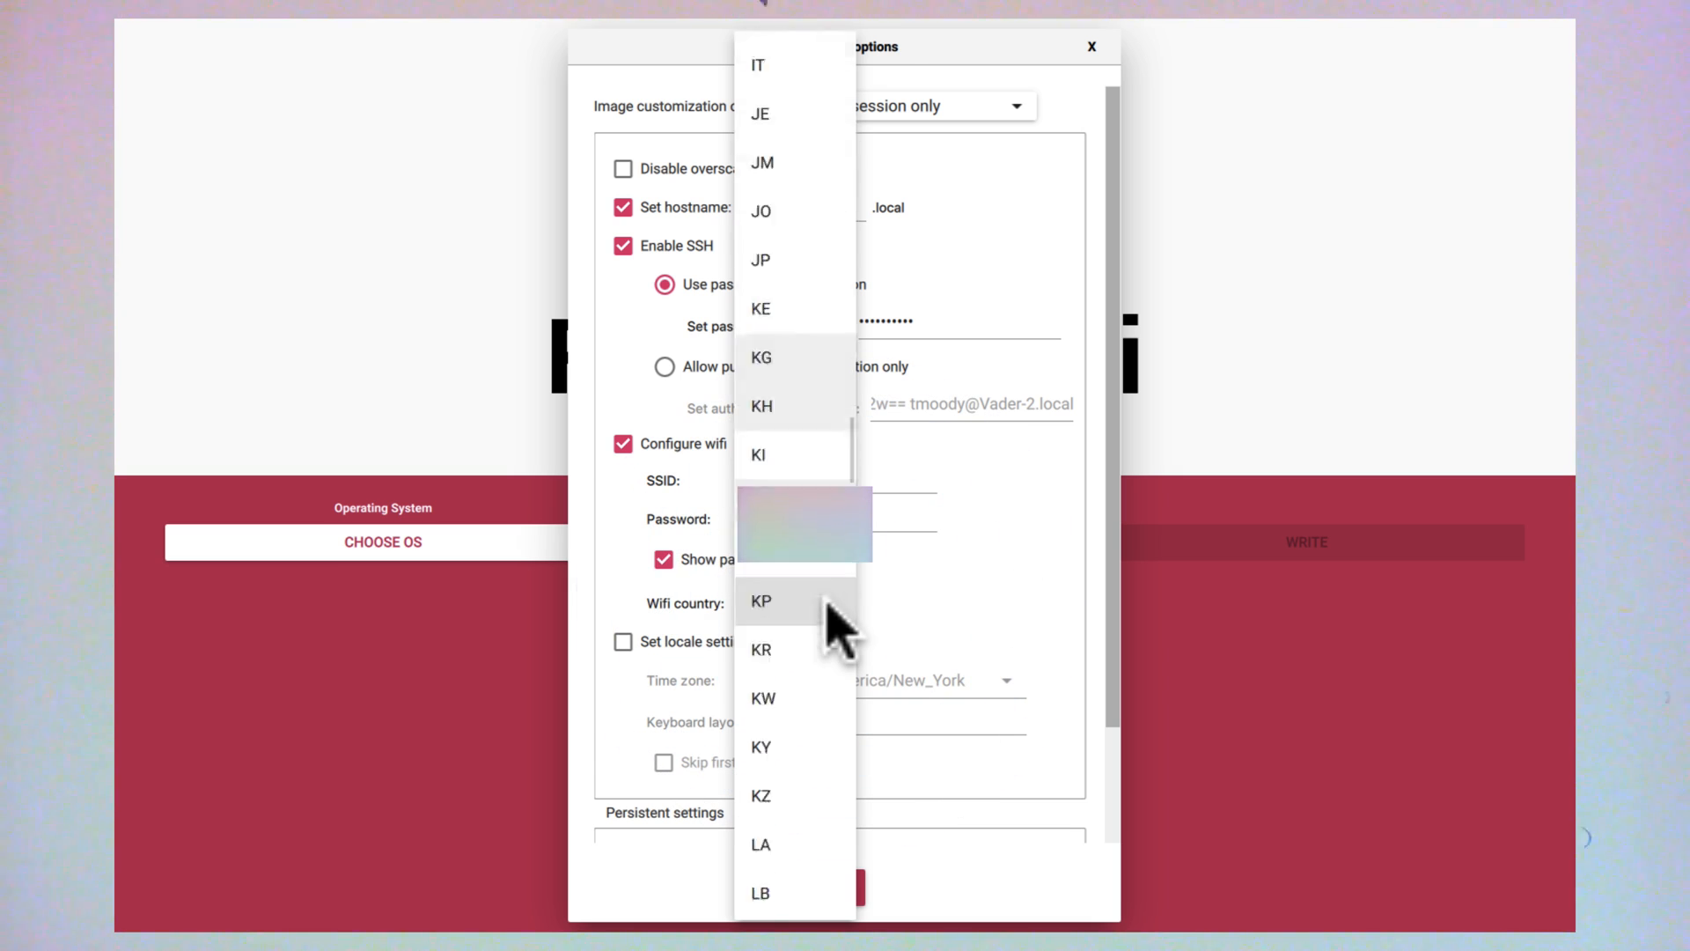
scroll(down, 3)
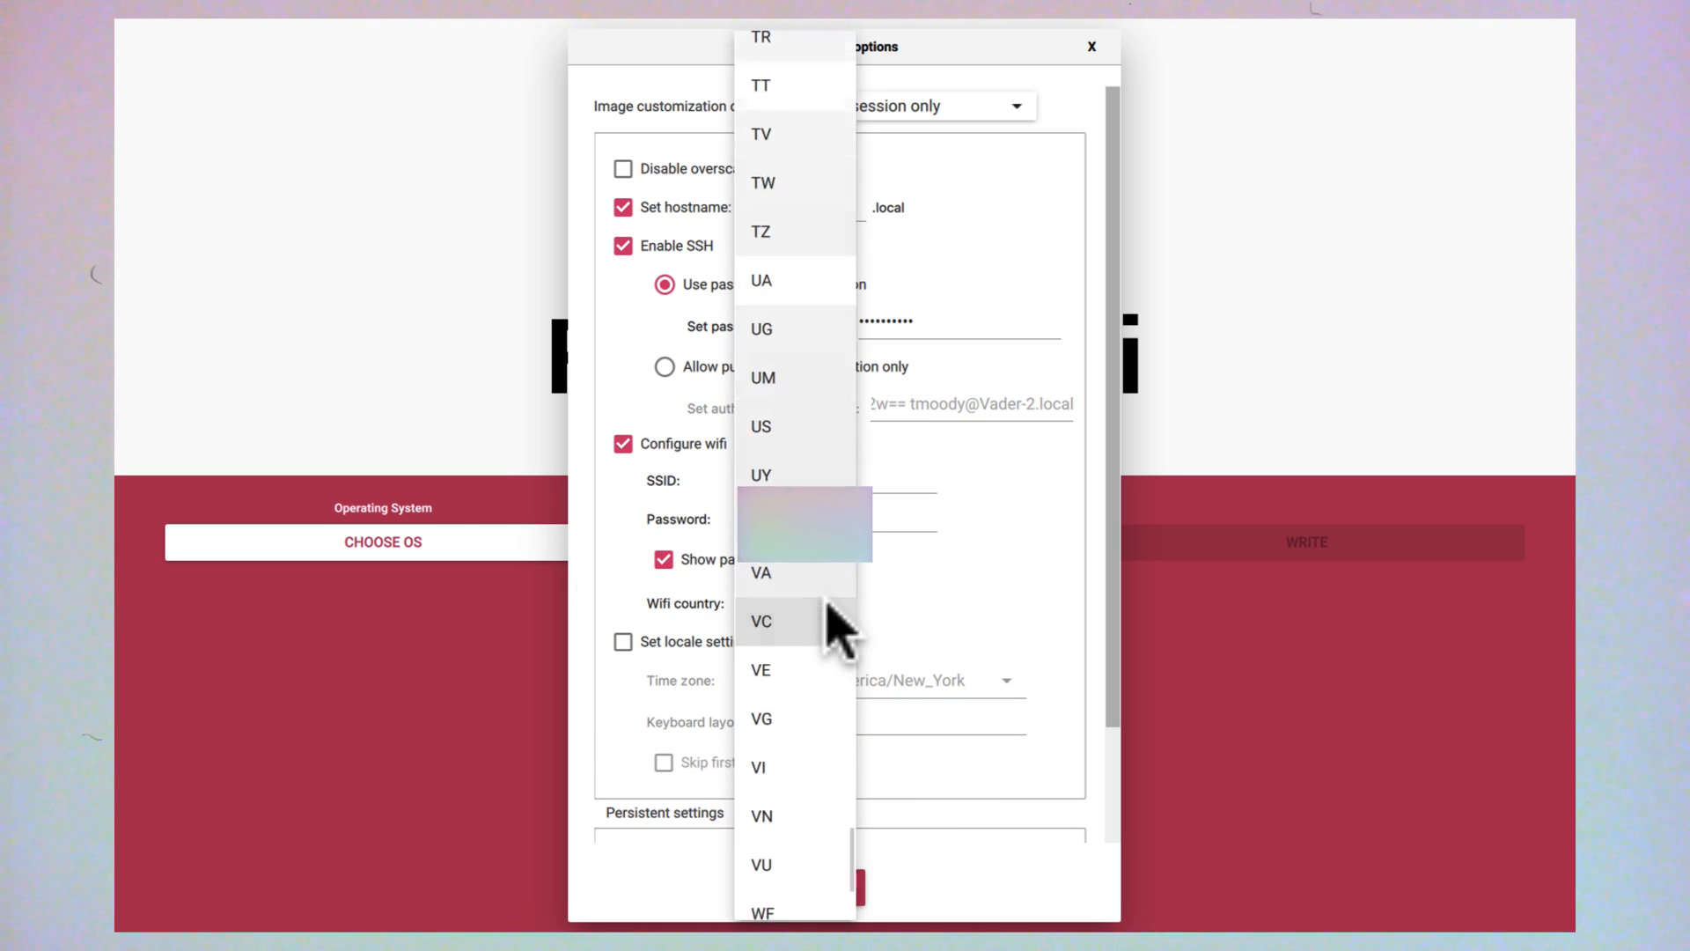
scroll(down, 3)
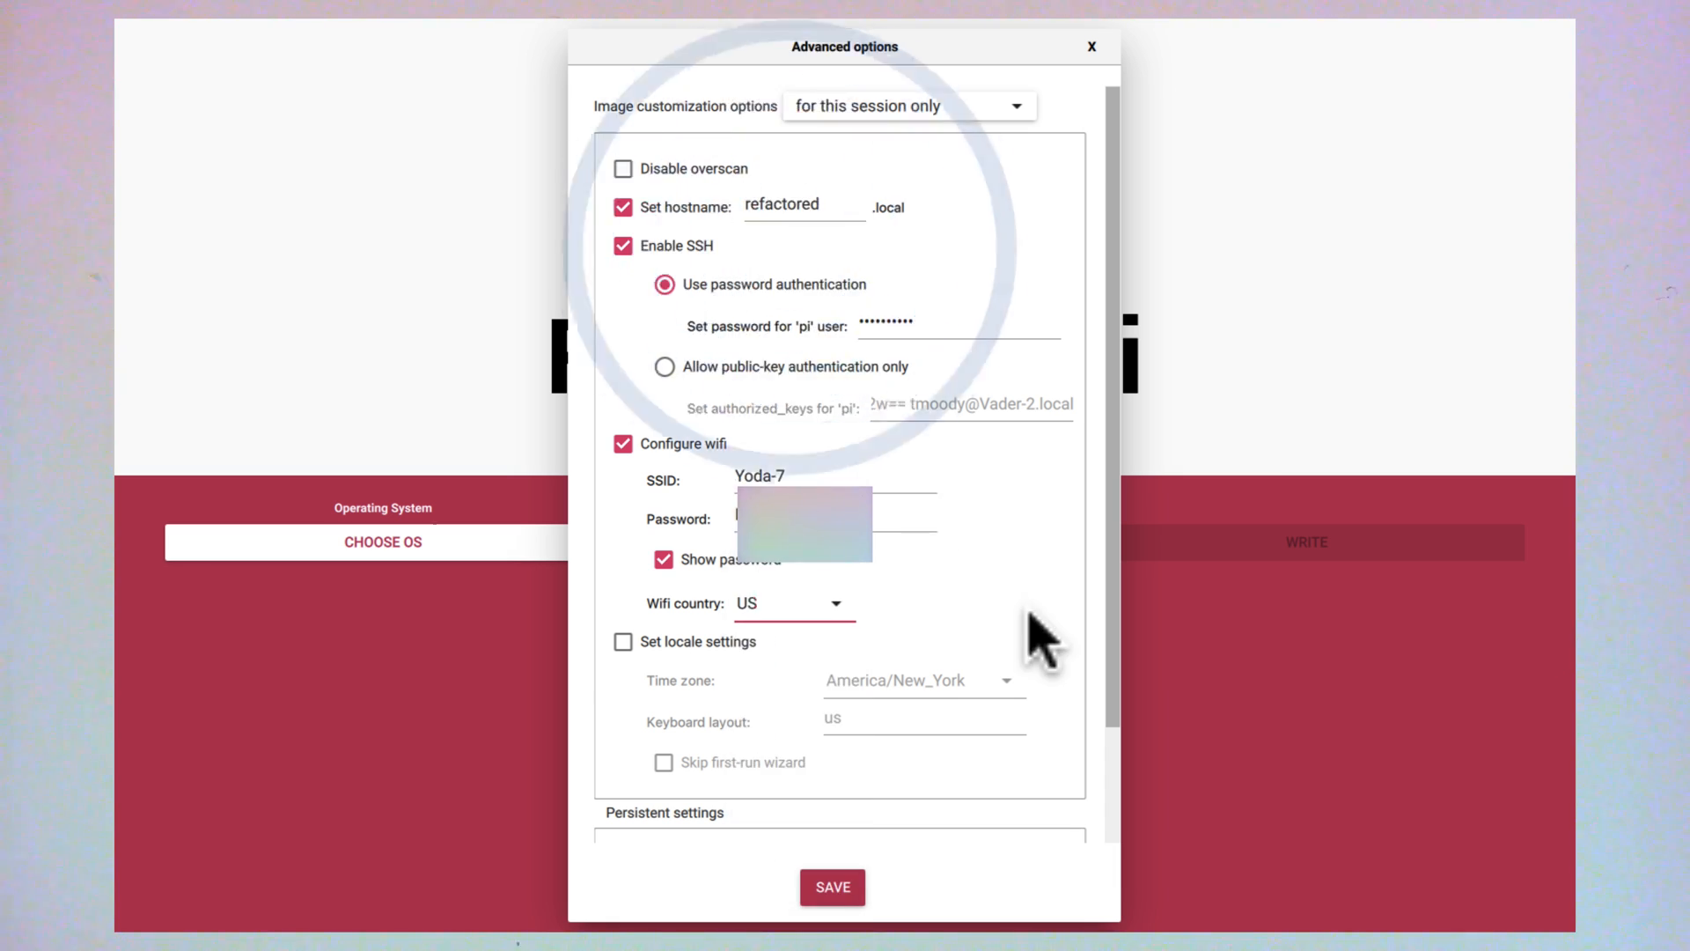
scroll(down, 3)
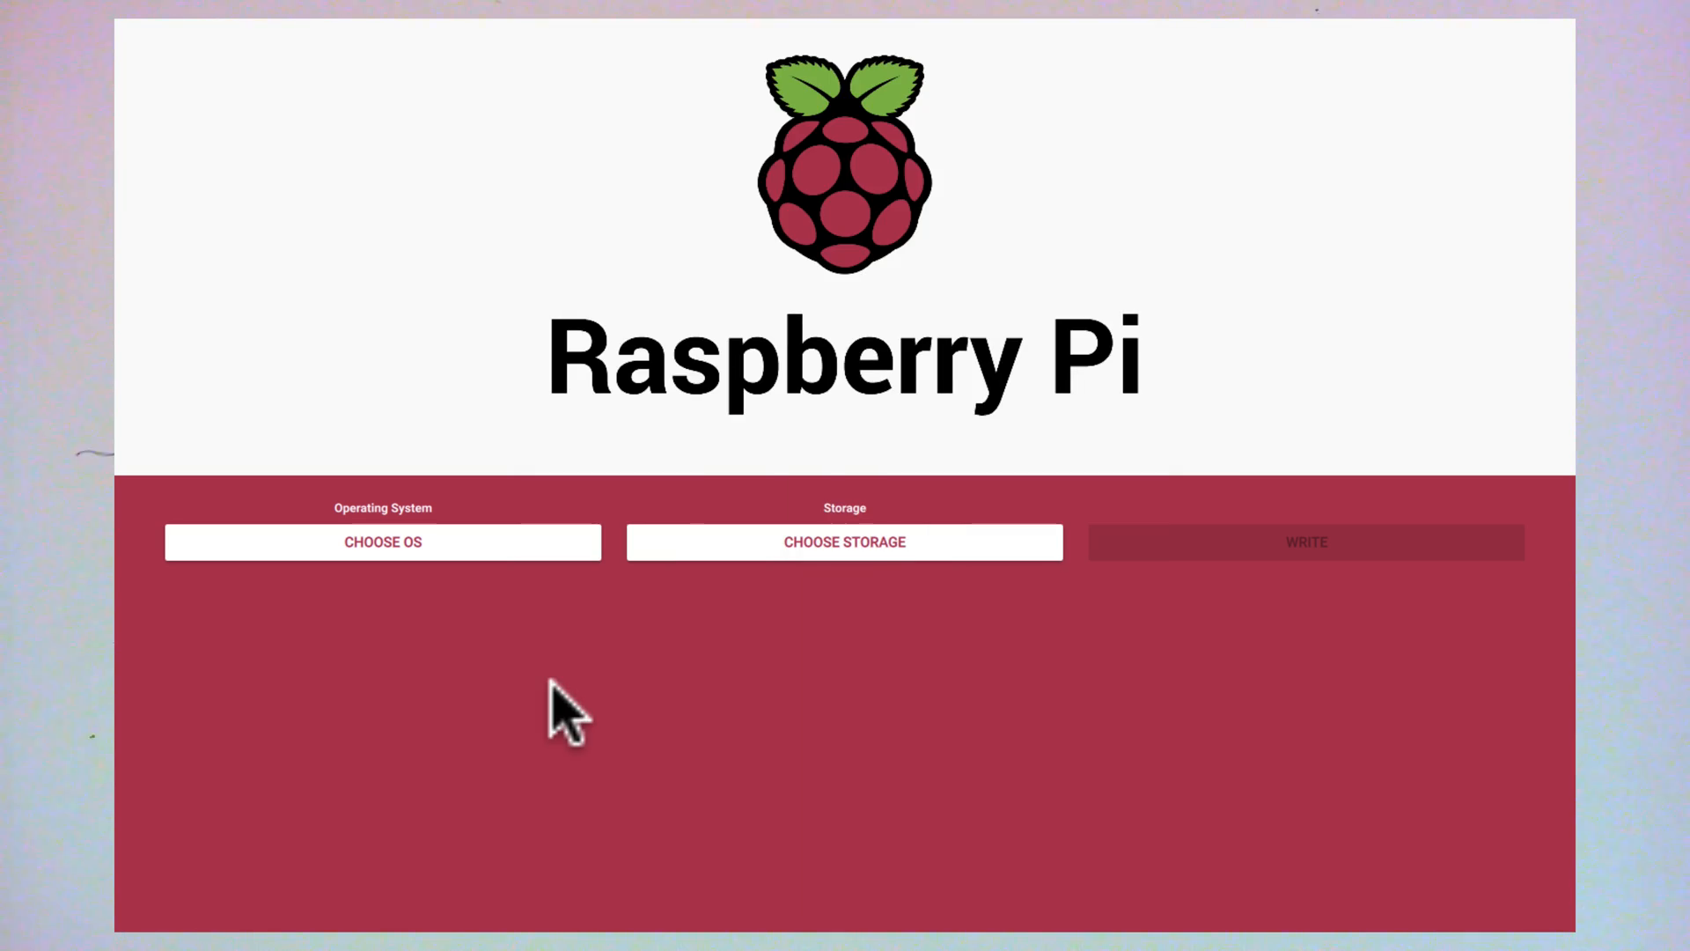
mouse_move(555, 674)
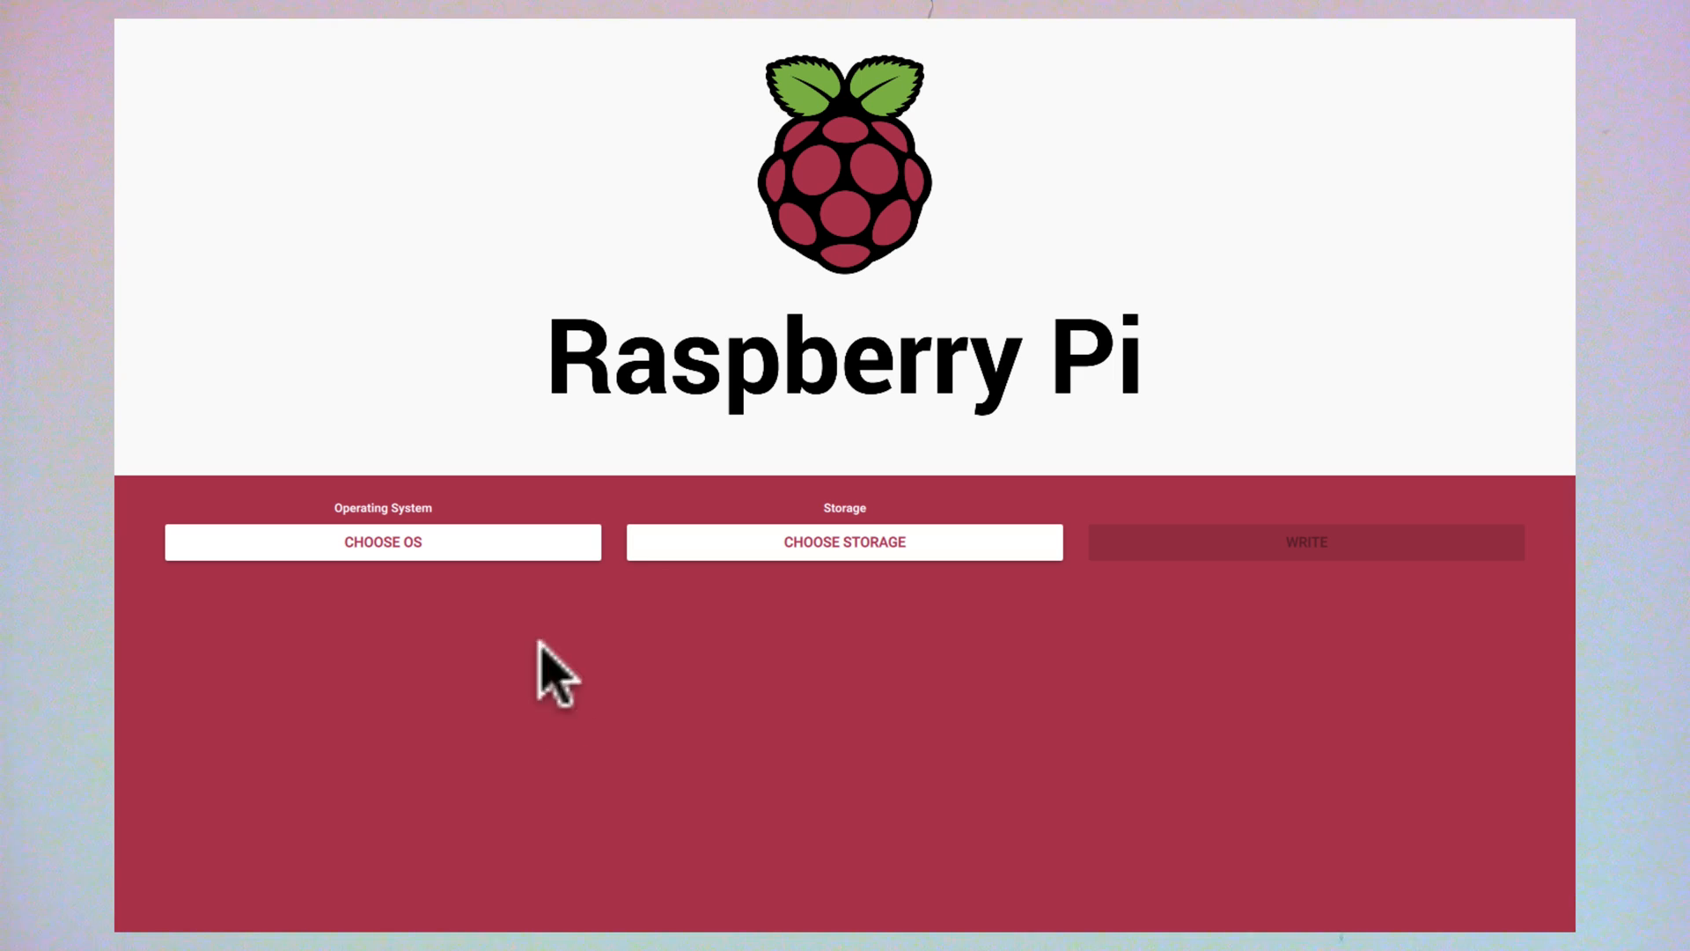
Select Raspberry Pi OS (32-bit) from the operating system list
click(382, 542)
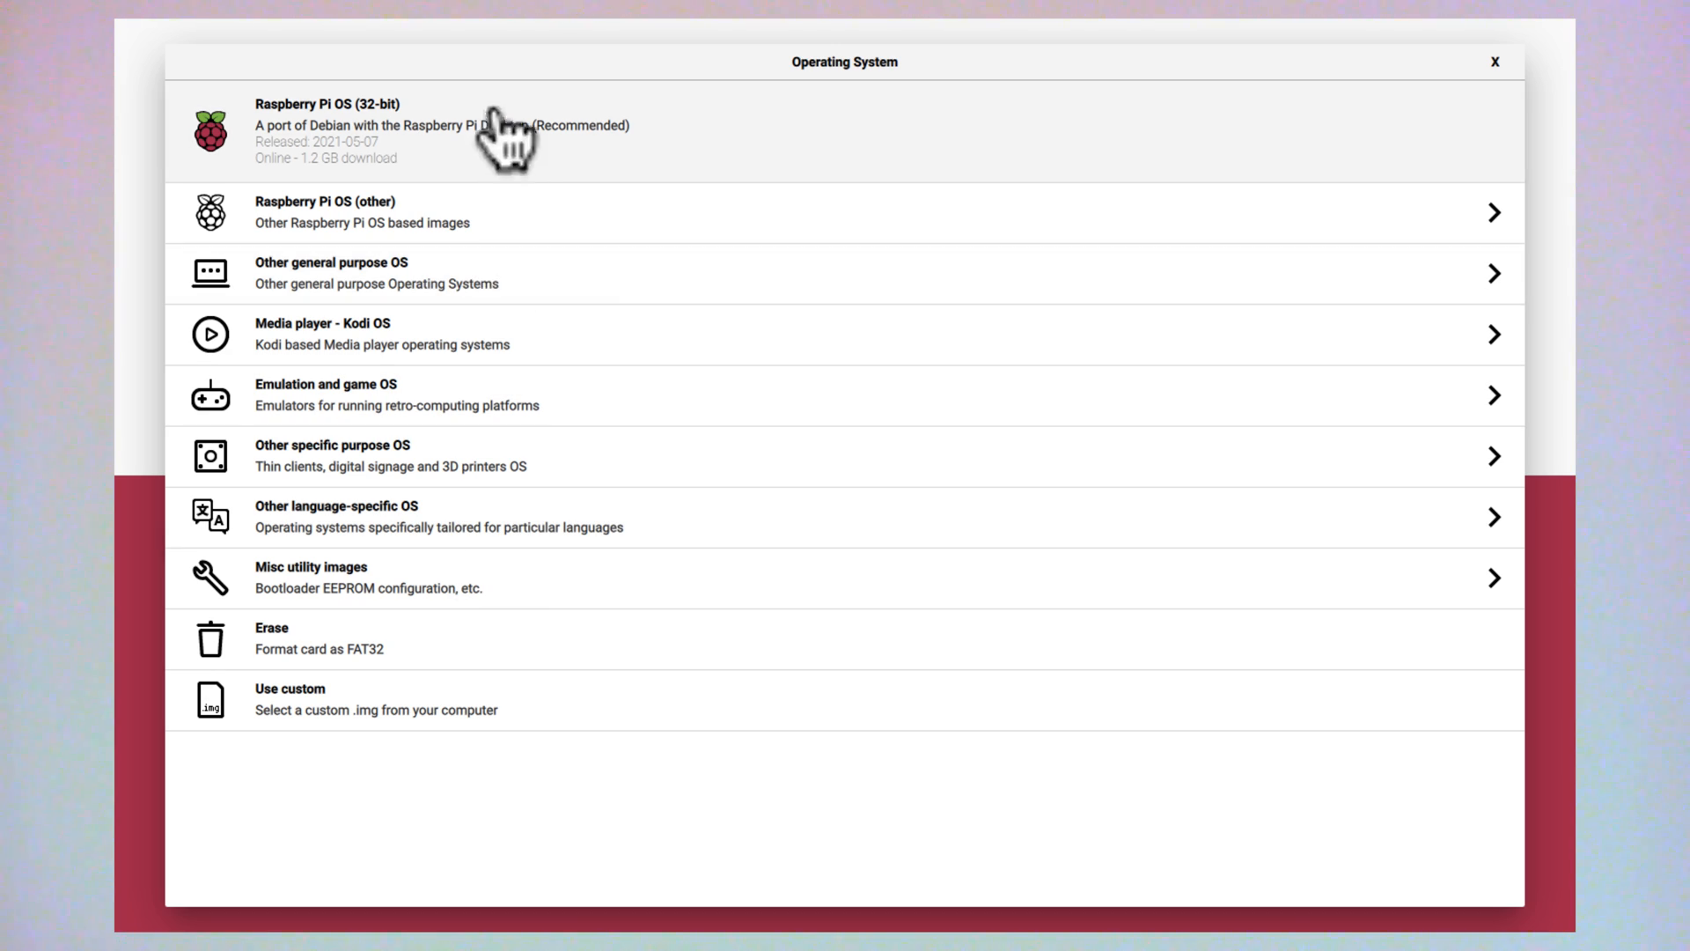
click(431, 128)
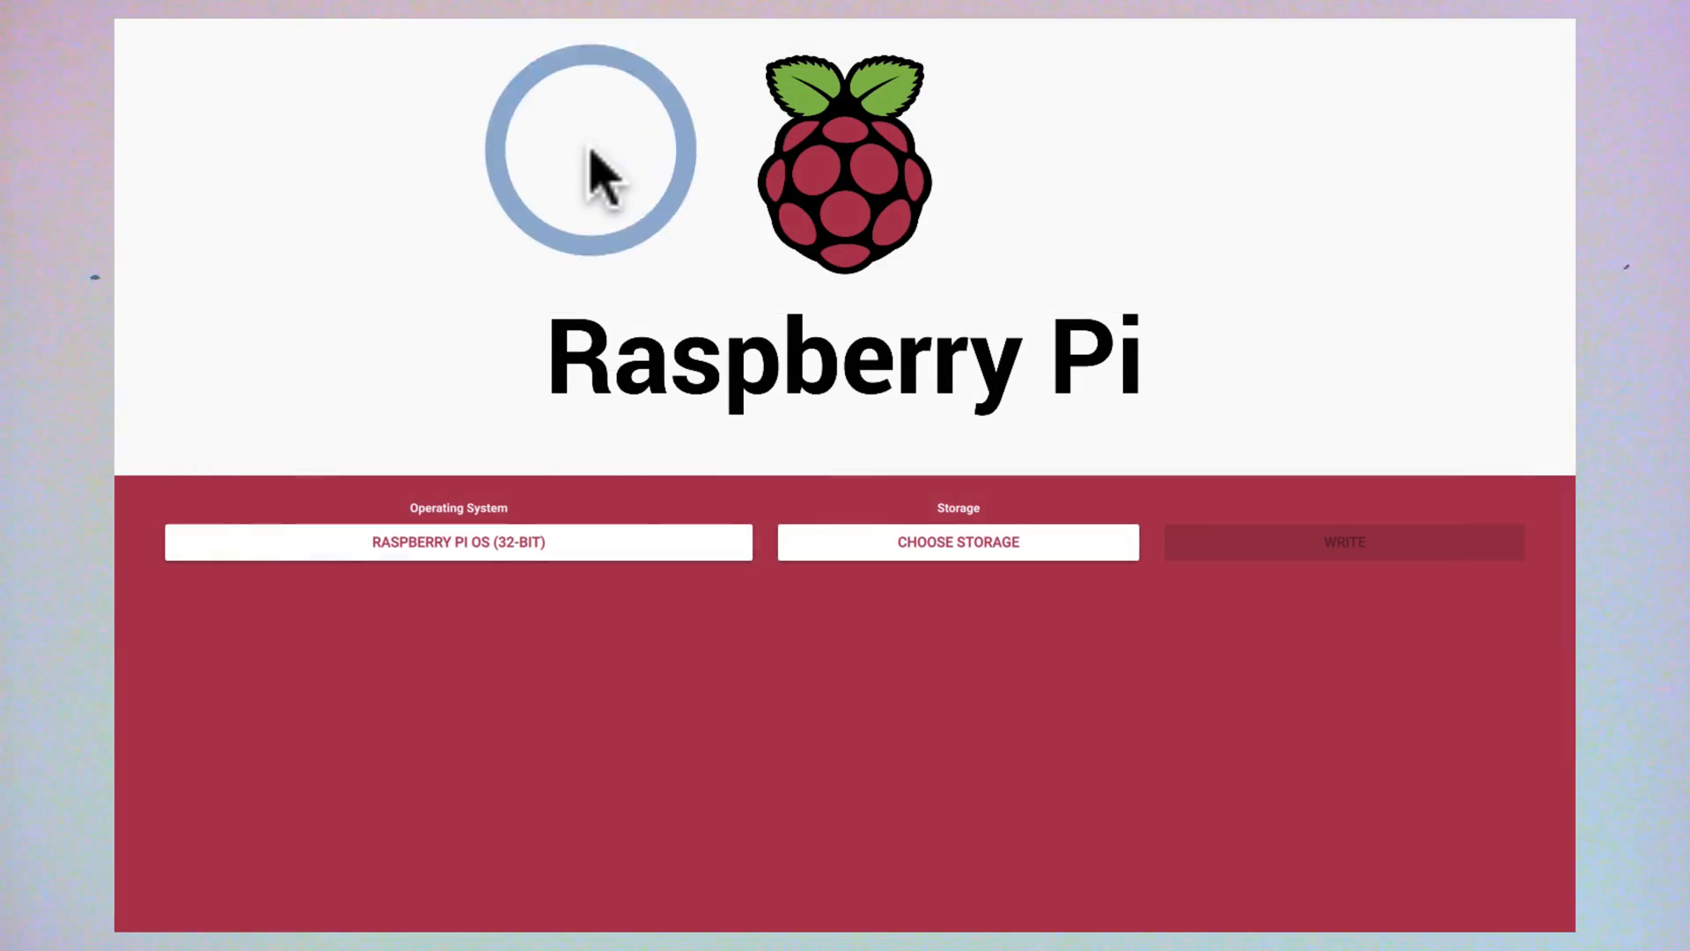
click(956, 542)
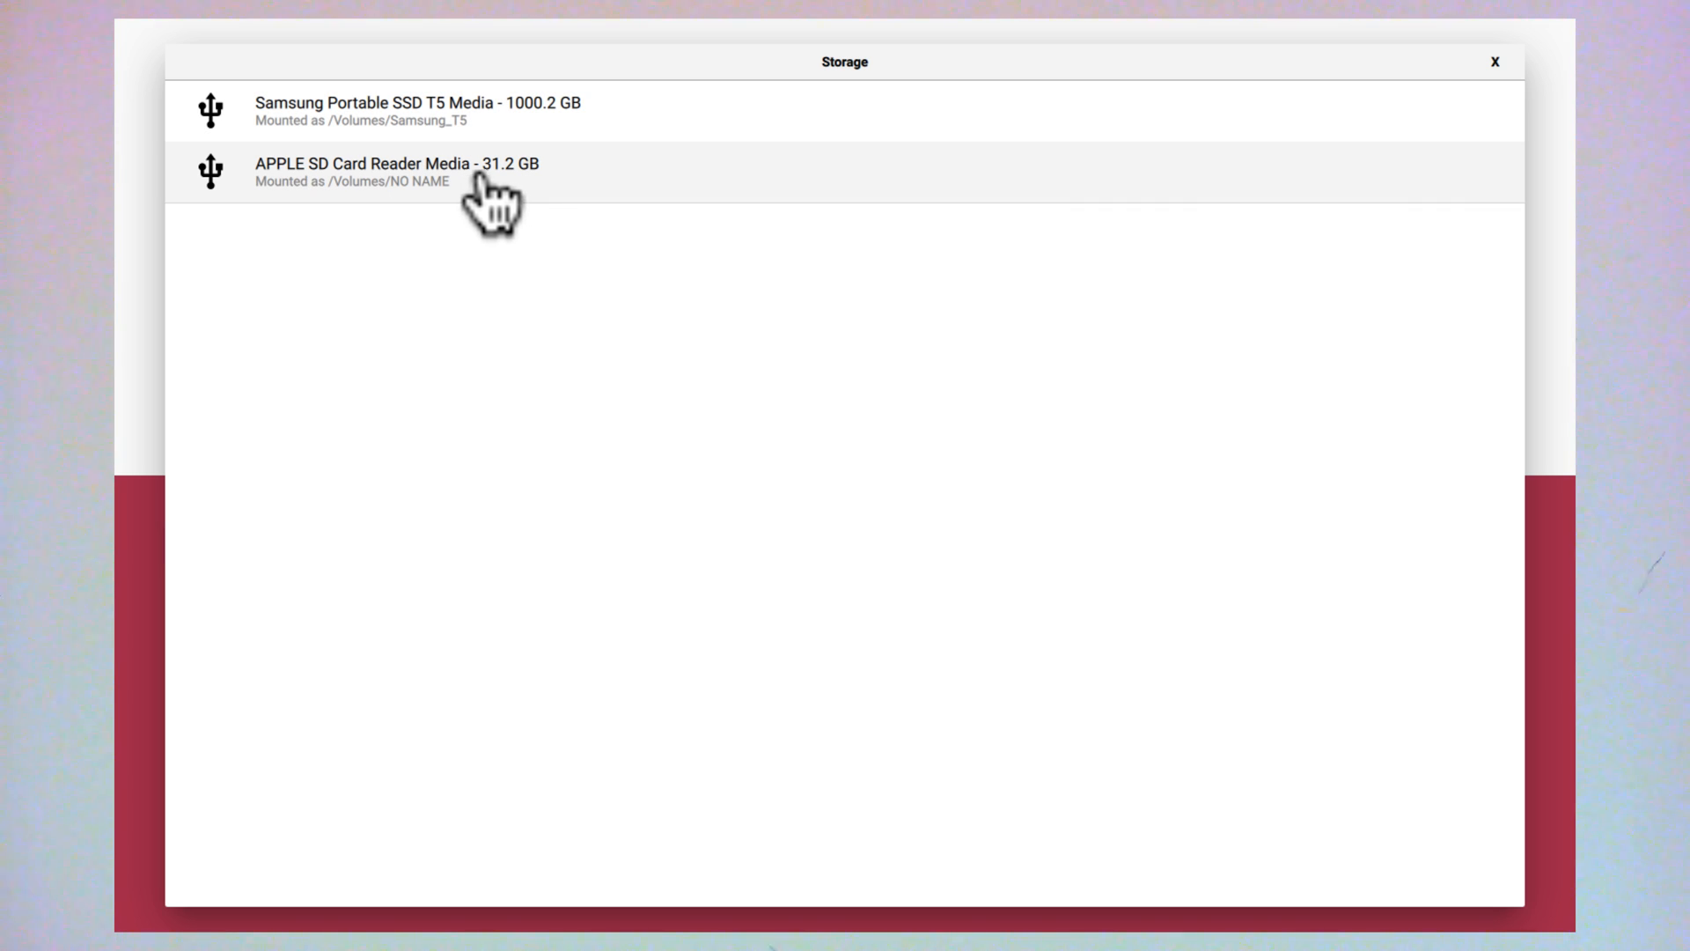
Select APPLE SD Card Reader Media - 31.2 GB as the target storage
click(377, 171)
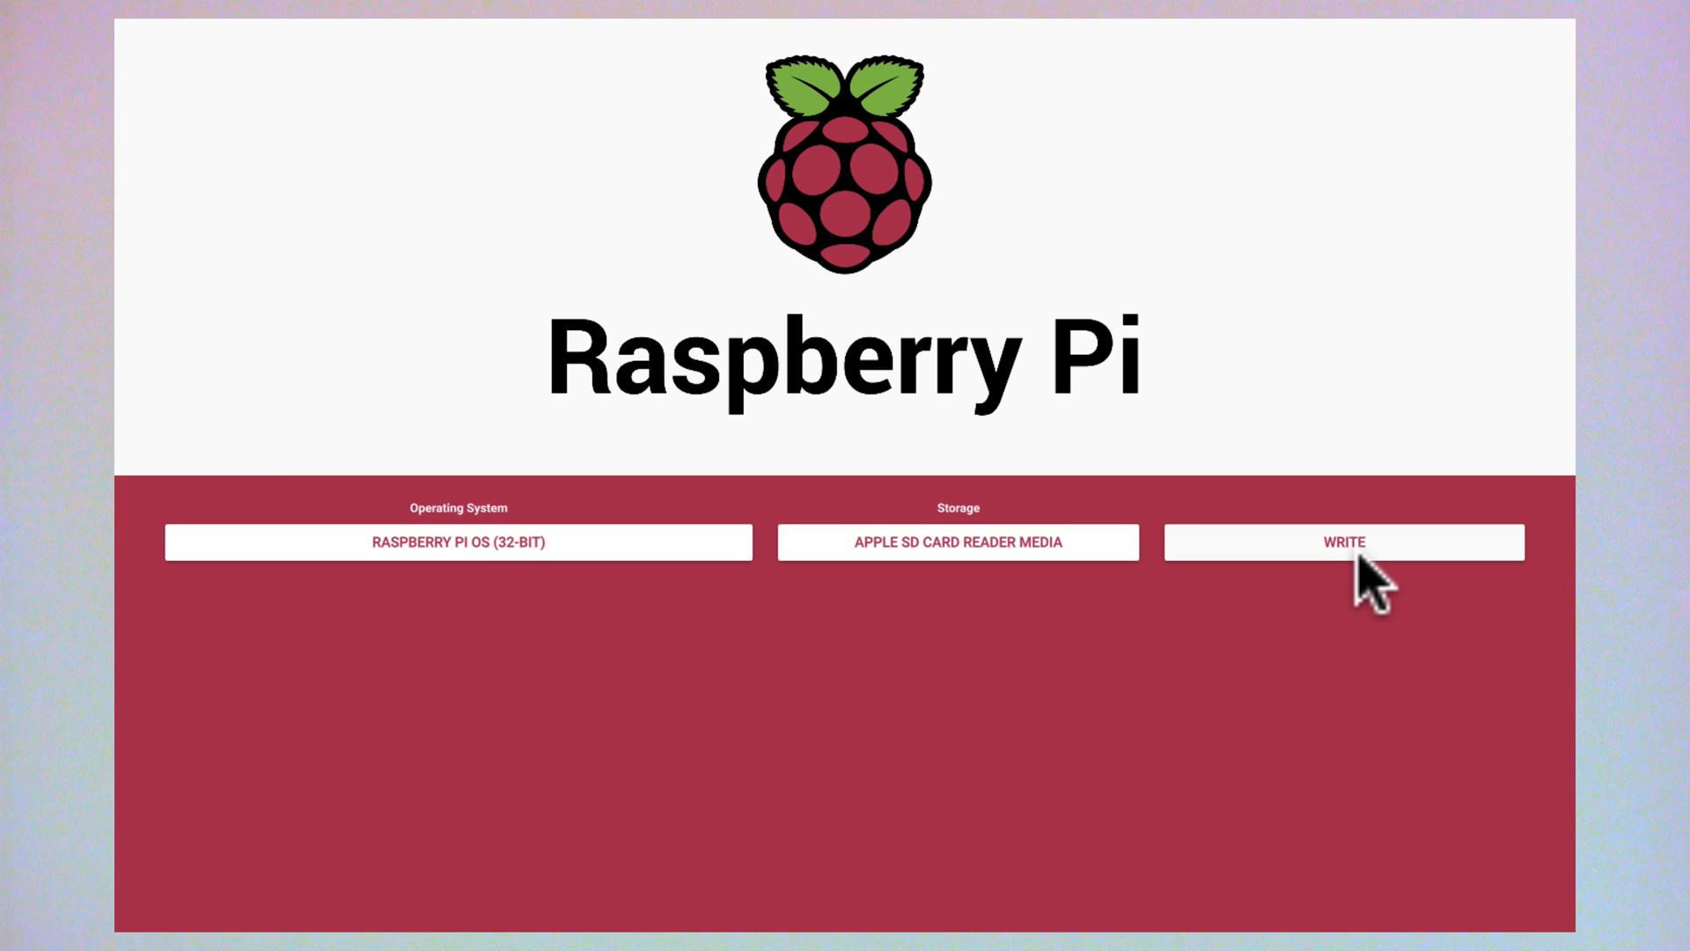
Write the image to the SD card, confirming the erase, and acknowledge Write Successful
click(1343, 541)
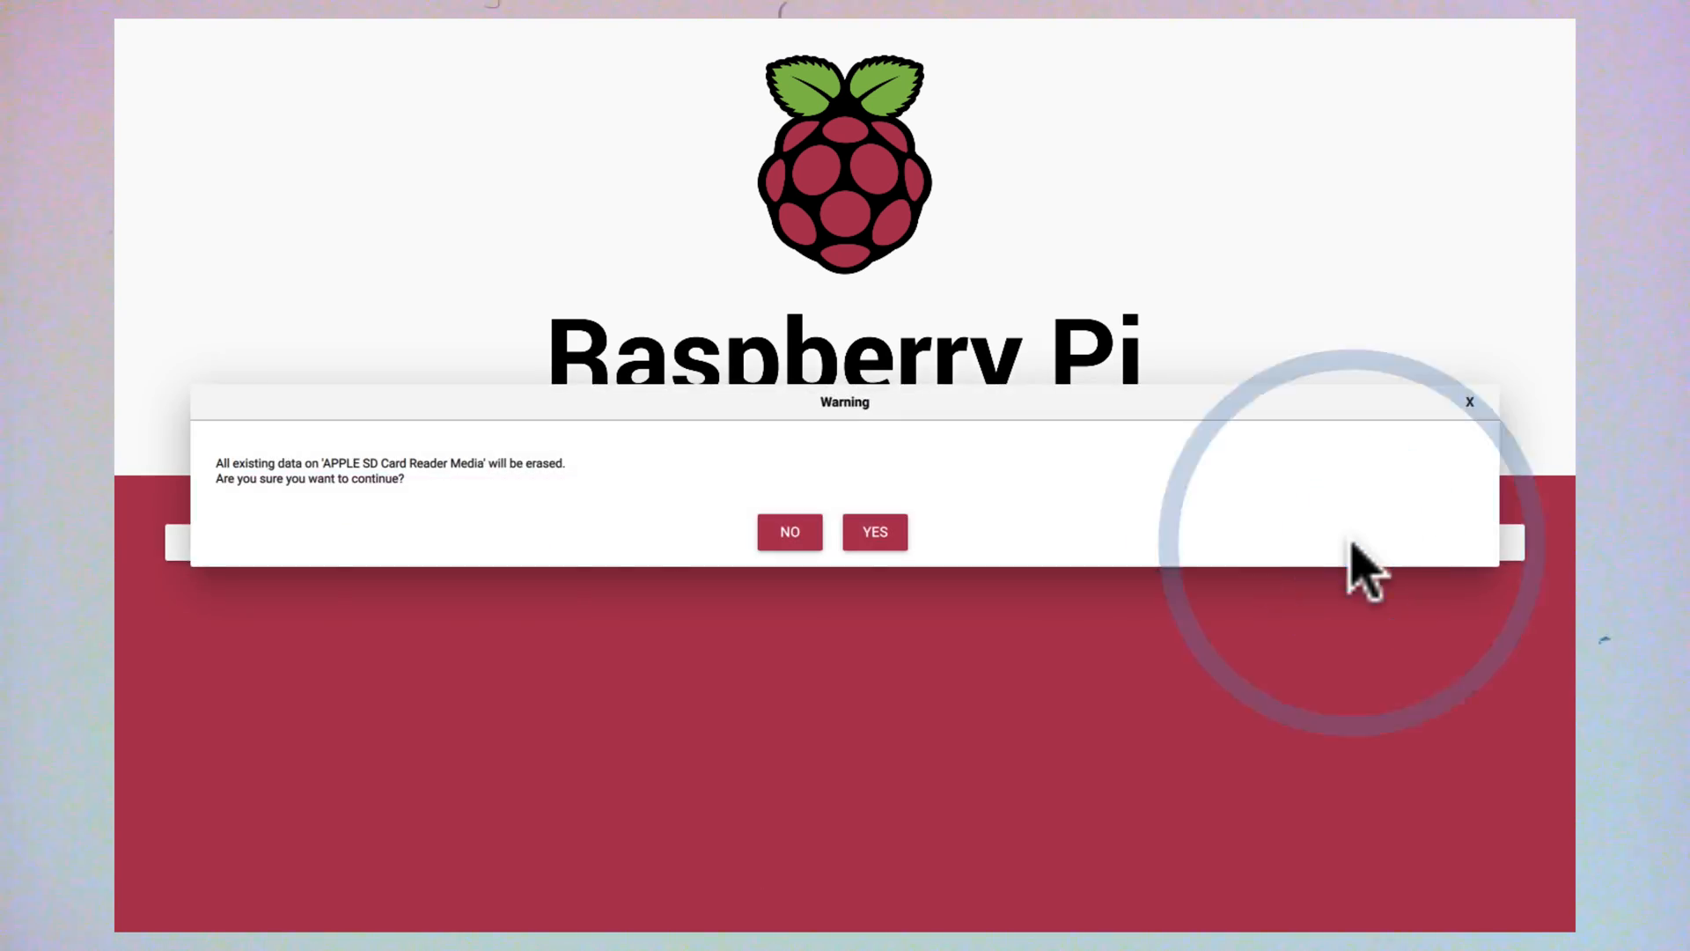
click(875, 532)
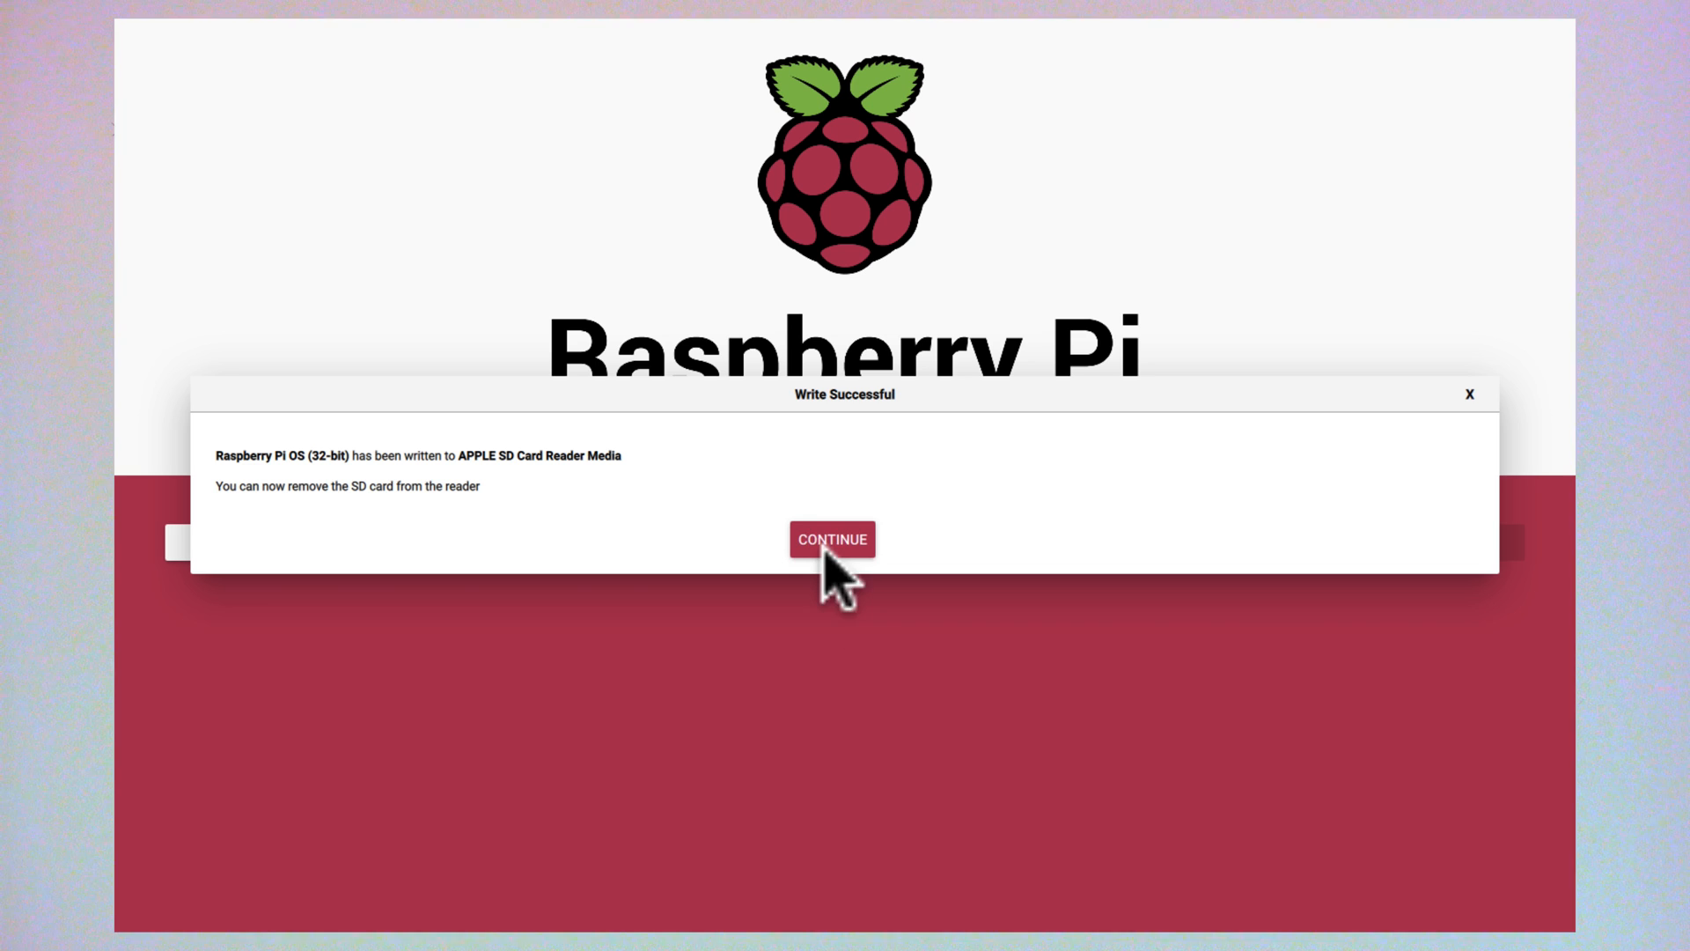
click(830, 538)
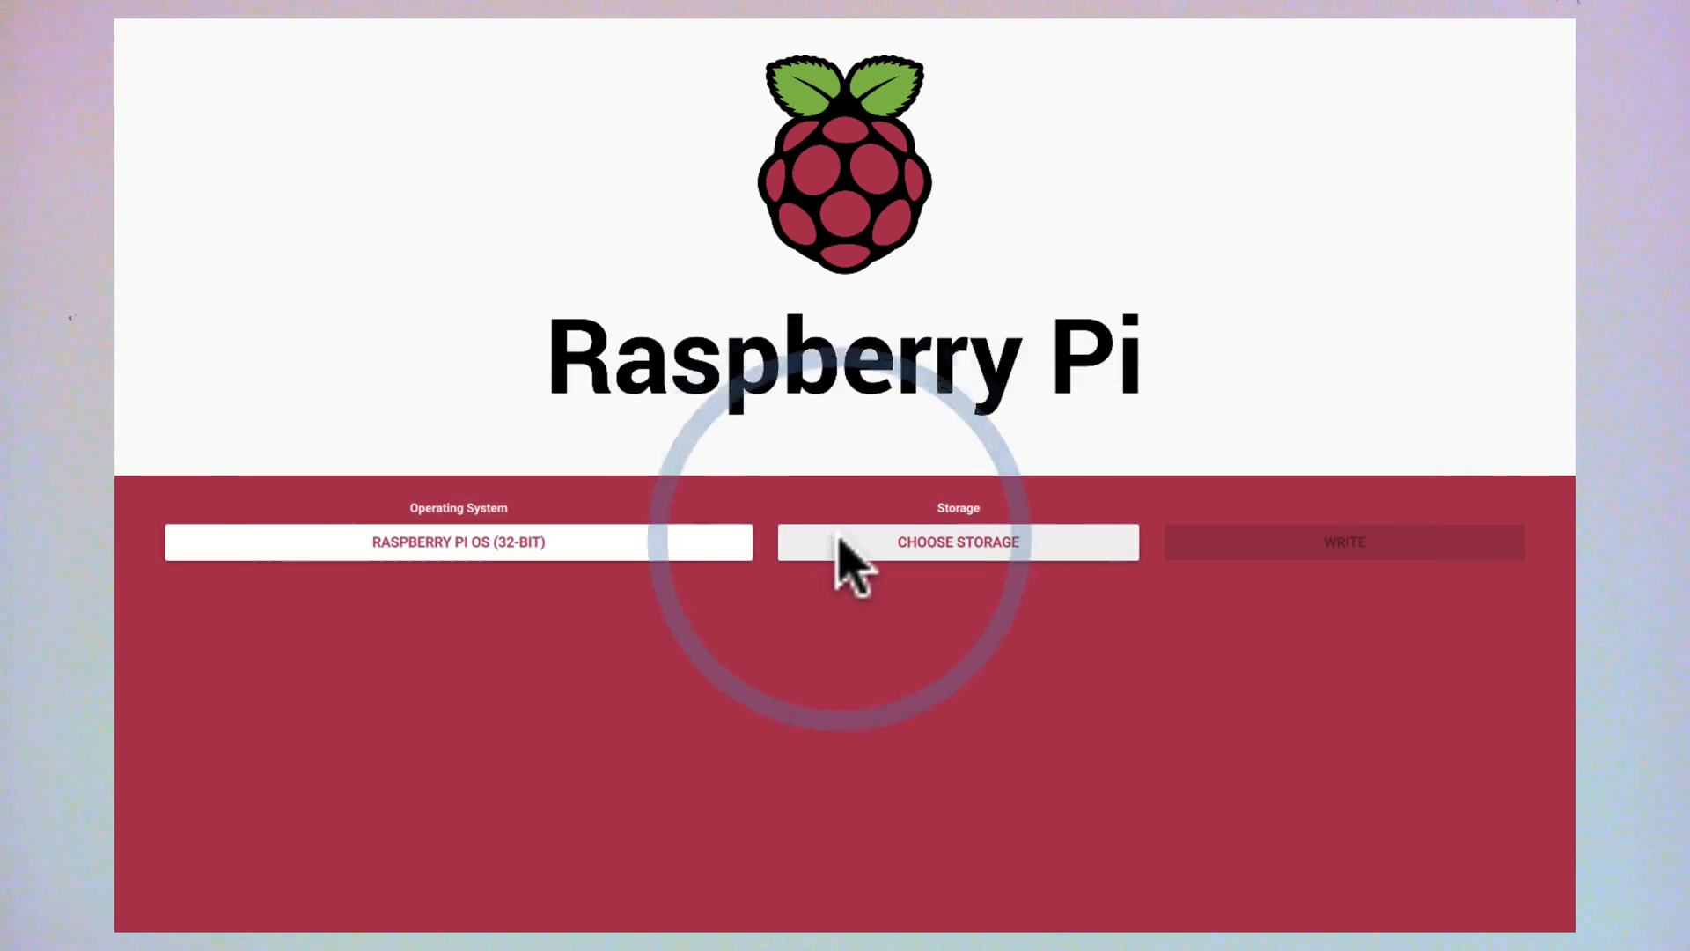